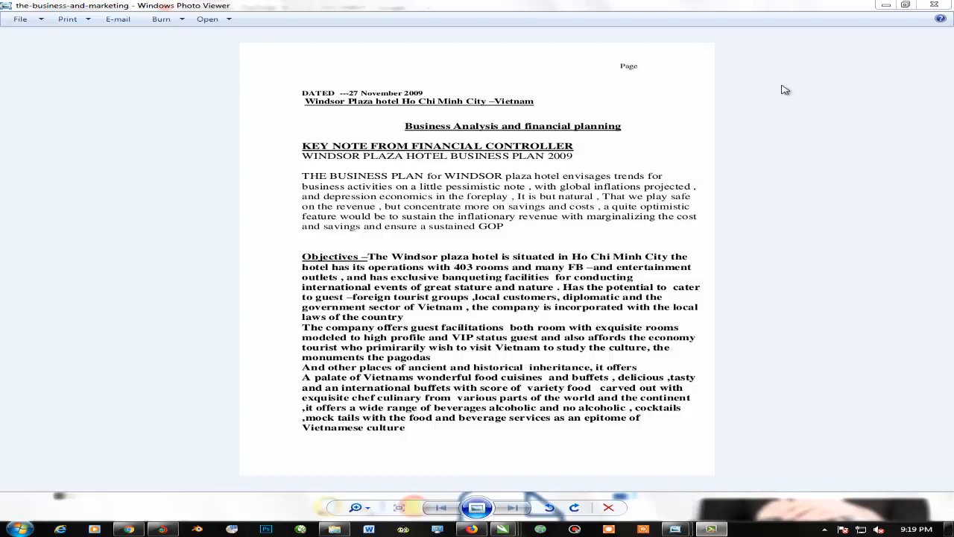
mouse_move(884, 5)
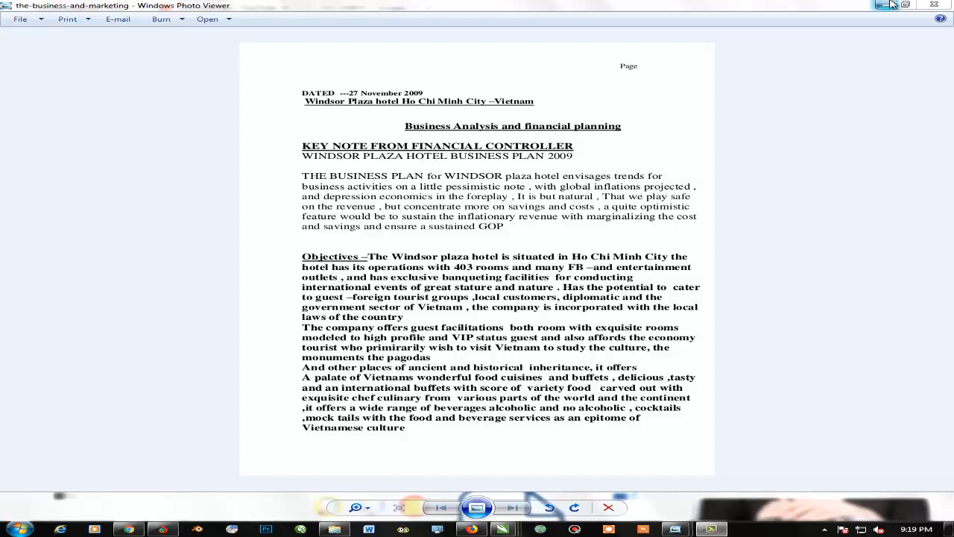
mouse_move(764, 112)
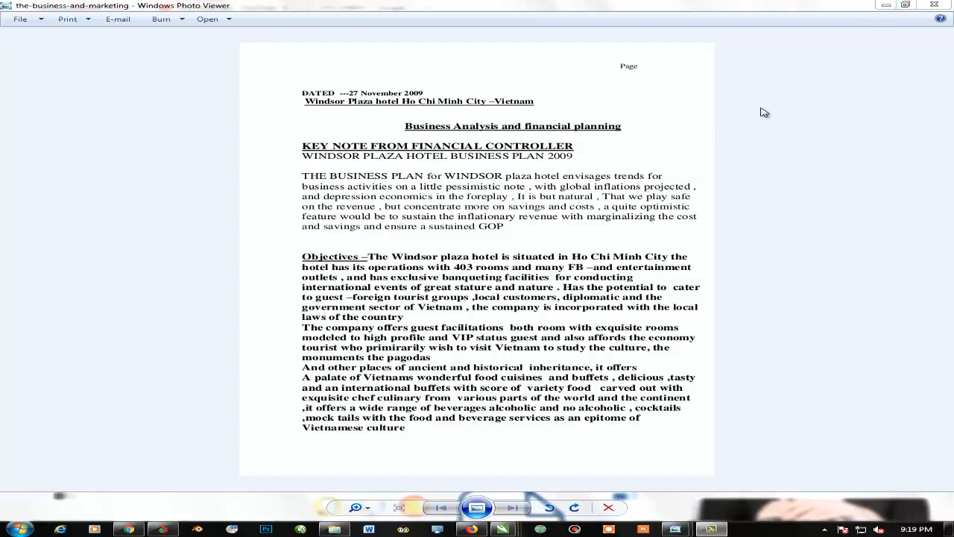
mouse_move(898, 57)
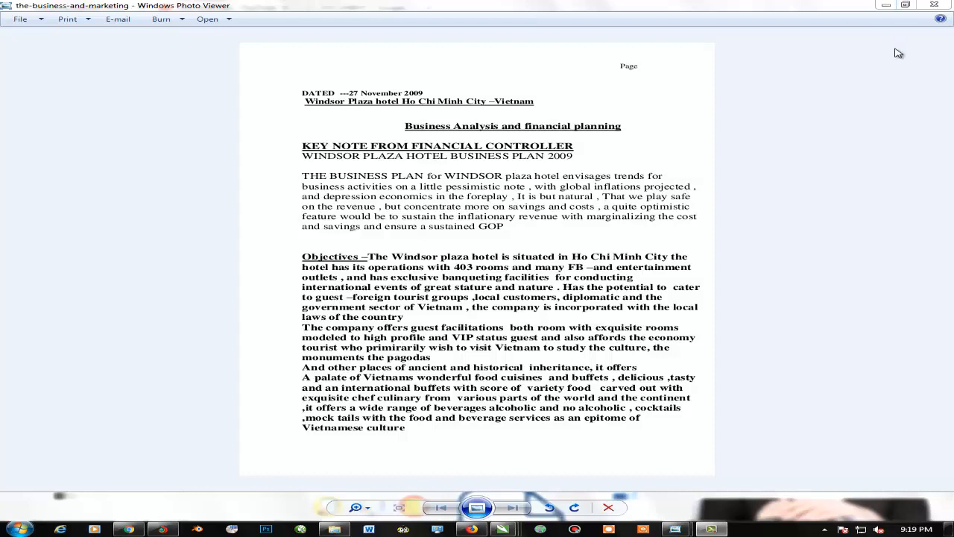
mouse_move(948, 23)
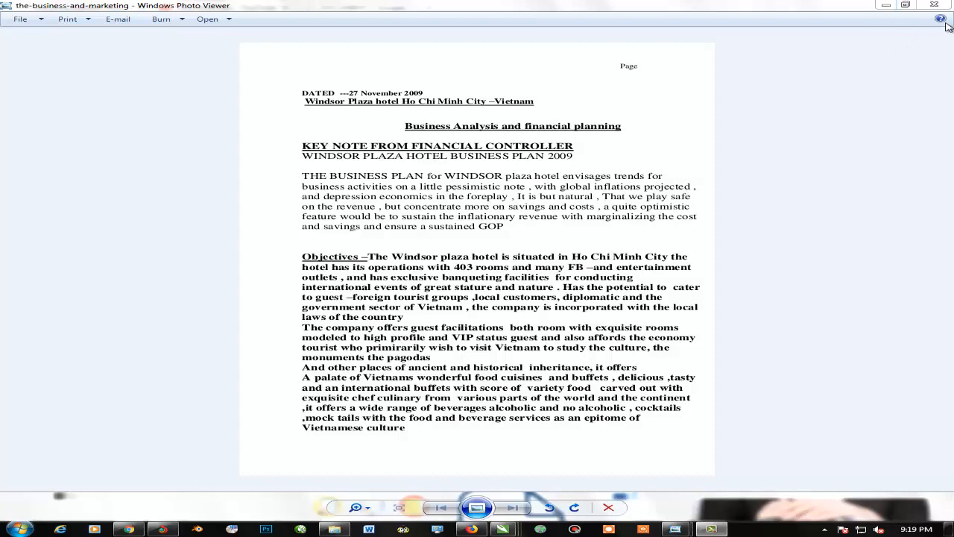
mouse_move(716, 196)
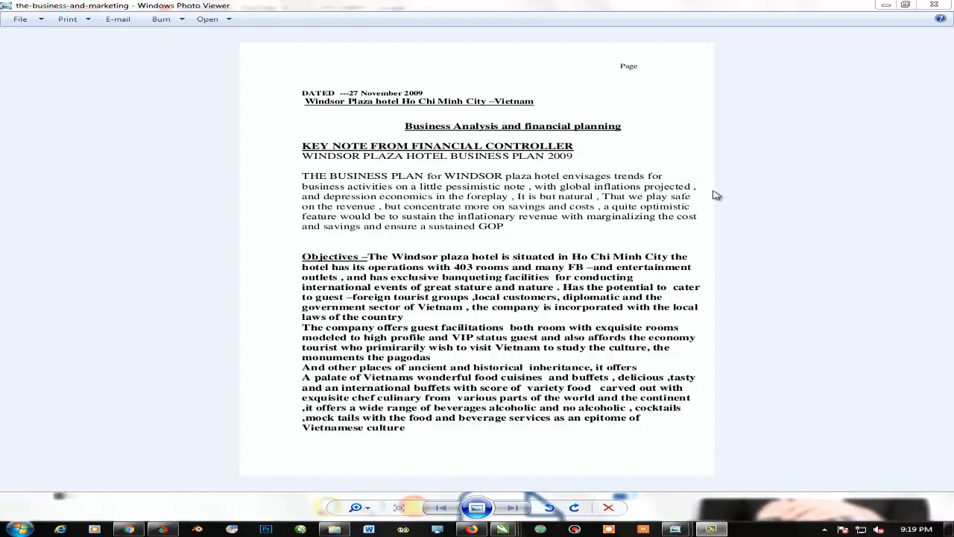
mouse_move(602, 380)
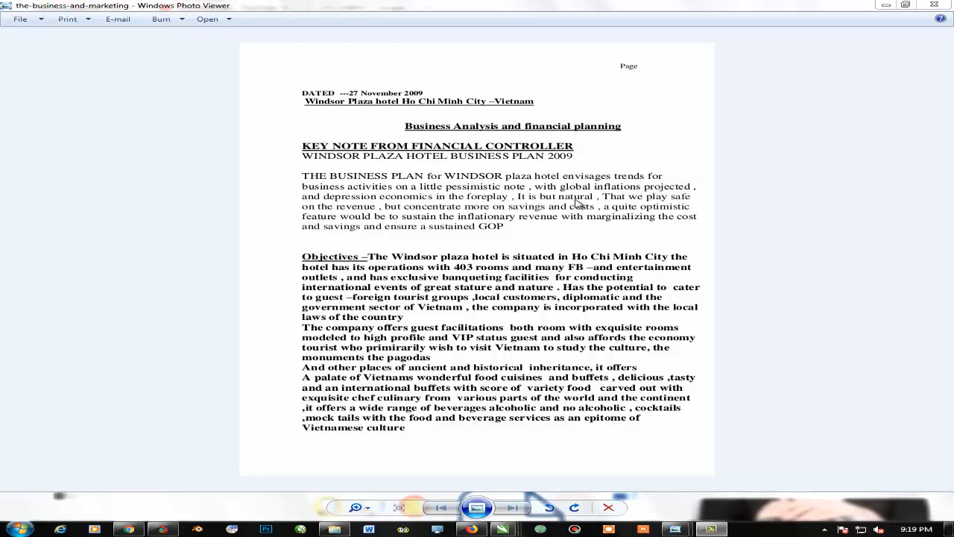
mouse_move(599, 188)
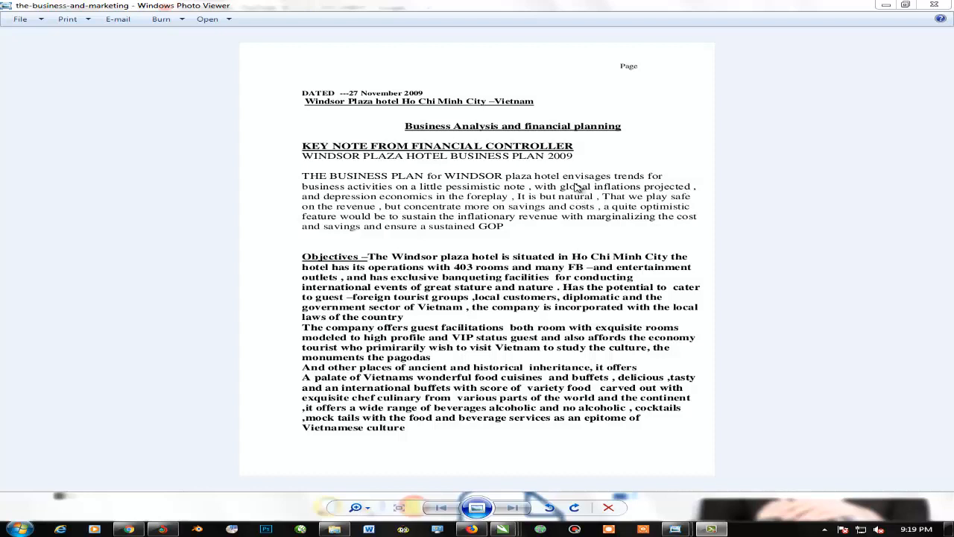
mouse_move(848, 5)
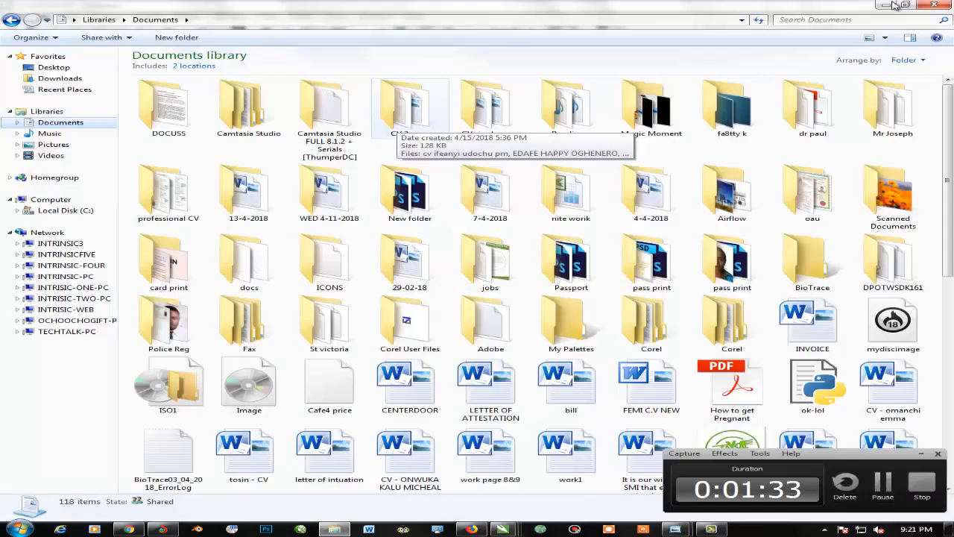
Open the DOCUSS folder and select the business-and-marketing JPEG scan
left_click(169, 108)
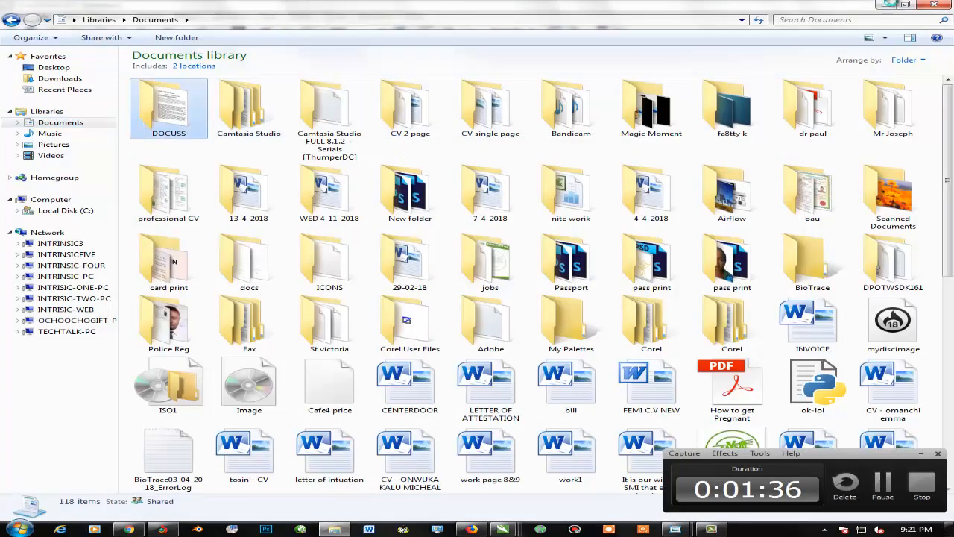
left_click(169, 108)
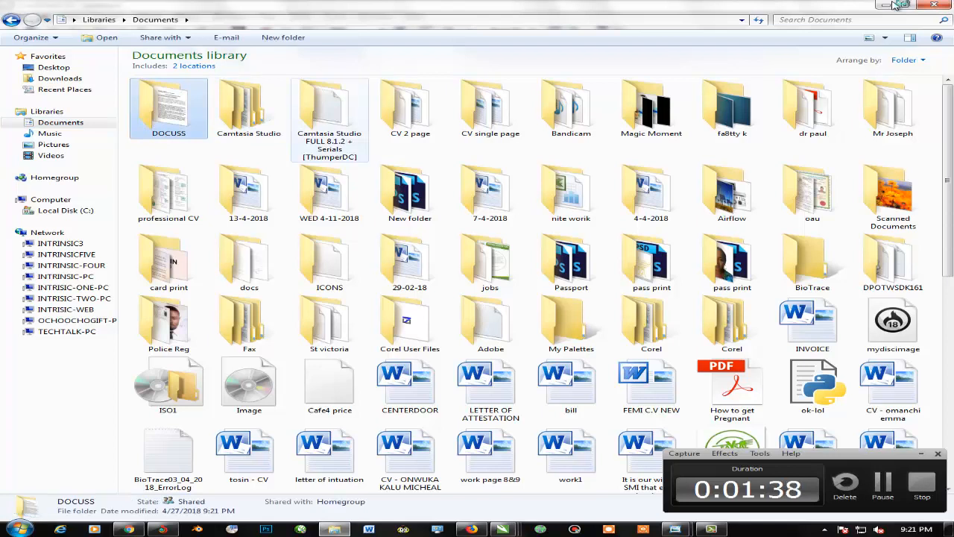
double_click(168, 108)
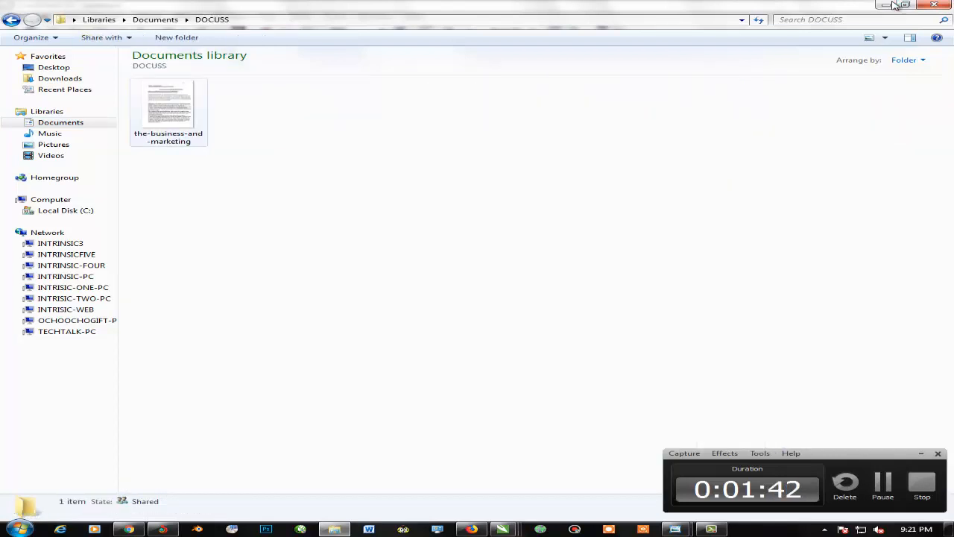
mouse_move(168, 105)
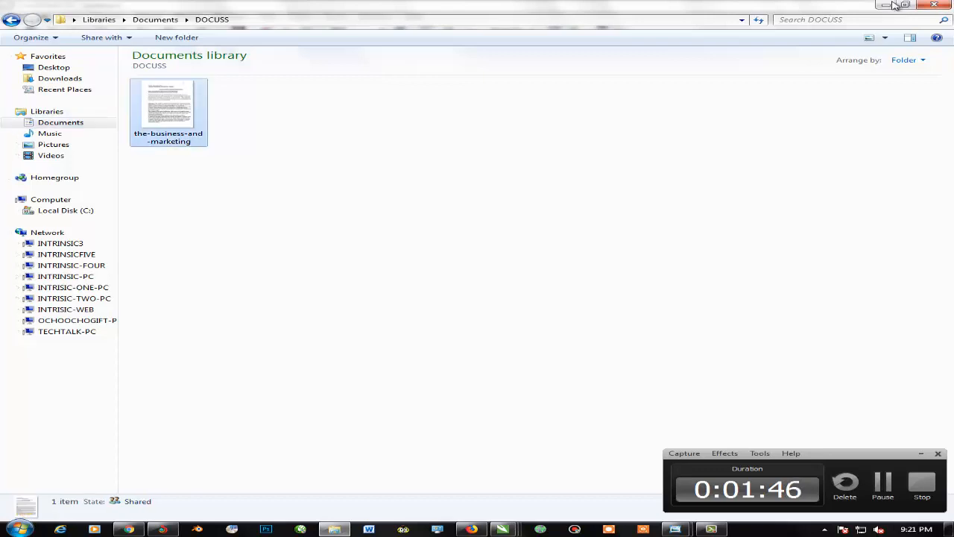
left_click(167, 110)
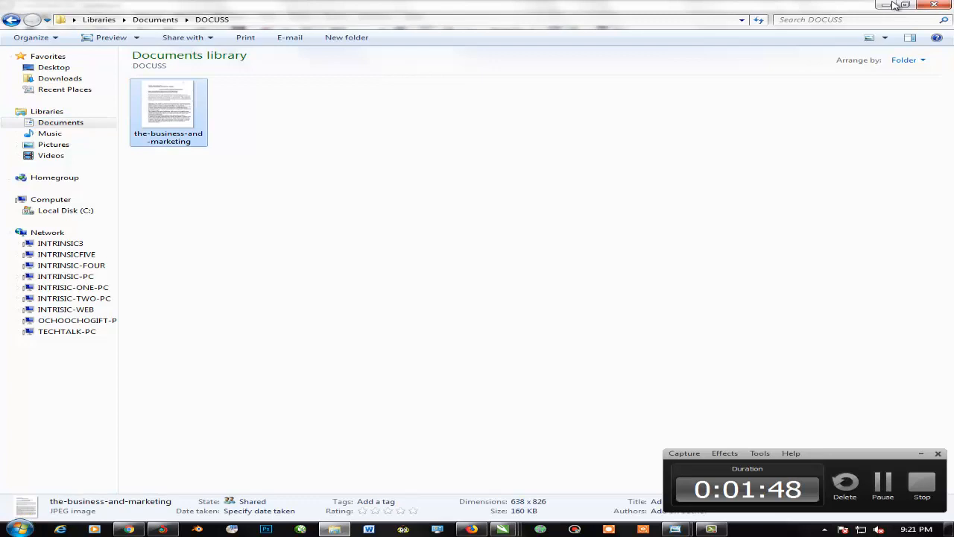
mouse_move(168, 104)
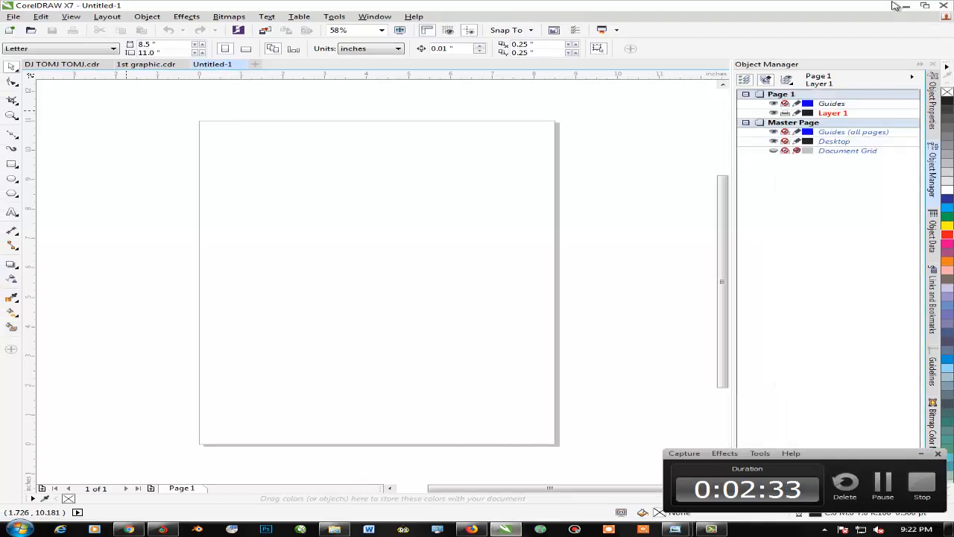
left_click(9, 31)
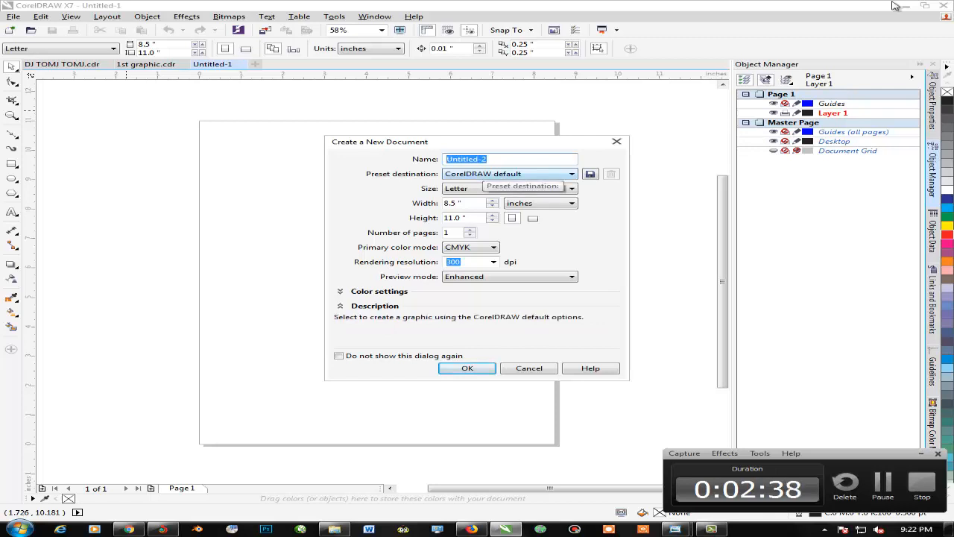
type("DUC")
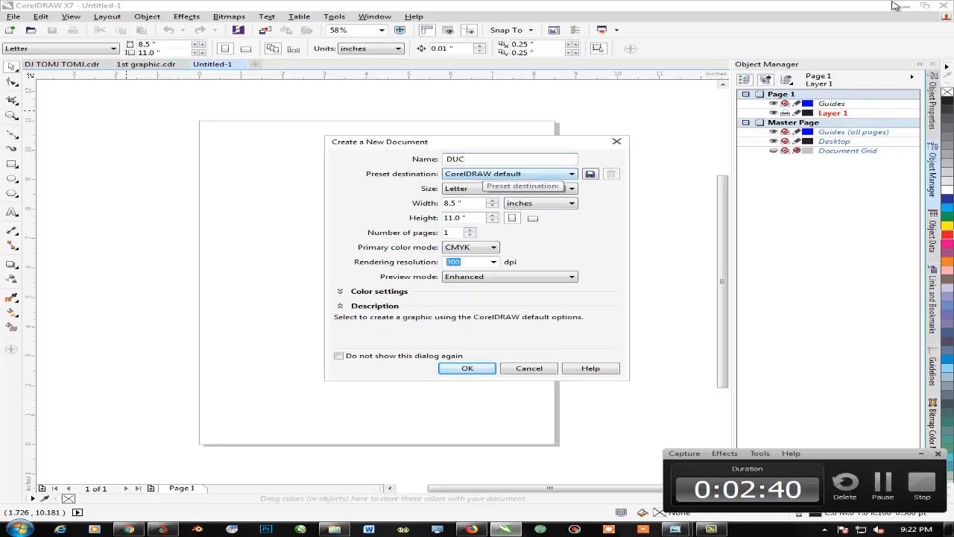
type("S")
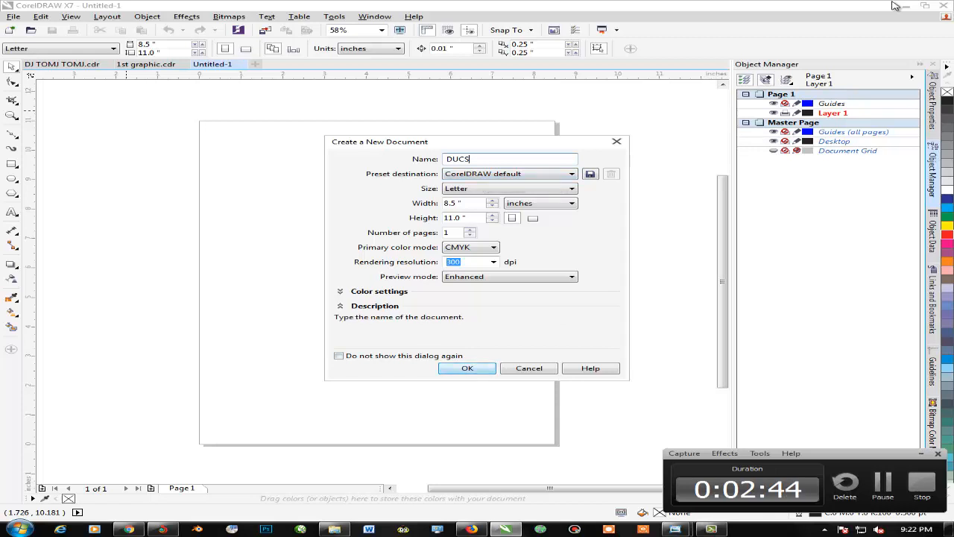
left_click(468, 368)
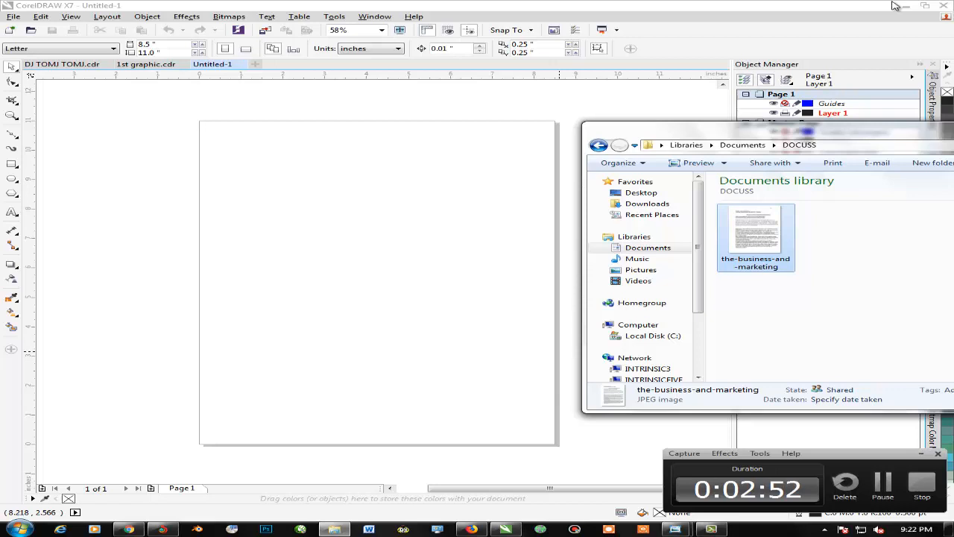
Copy the business-and-marketing scan from its right-click menu in Explorer
right_click(756, 237)
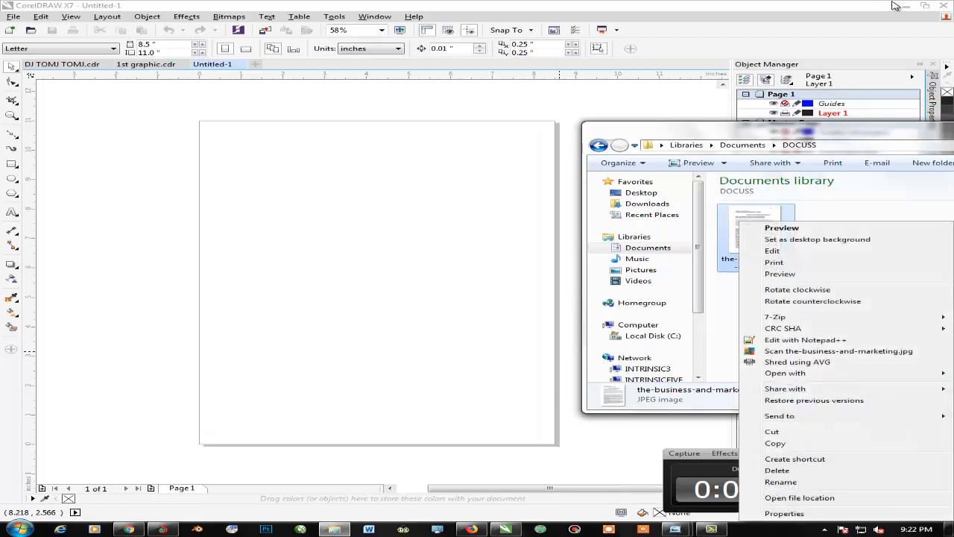
left_click(781, 228)
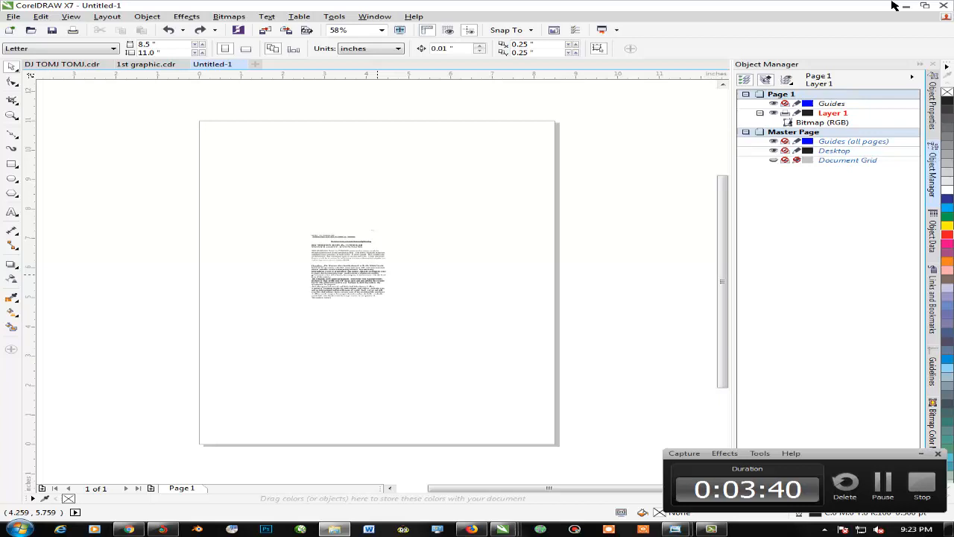
Select the placed business plan scan and scroll the view to the right
left_click(344, 270)
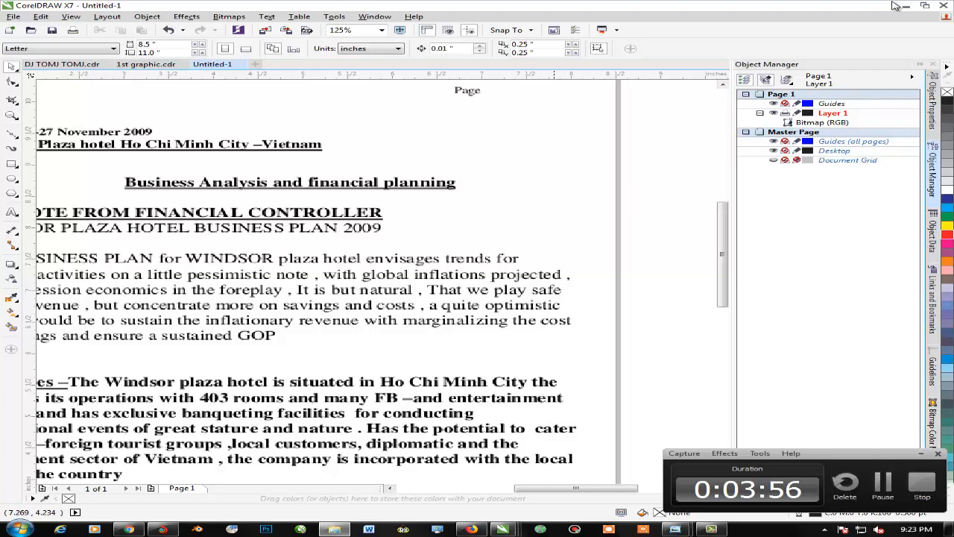
scroll("right", 3)
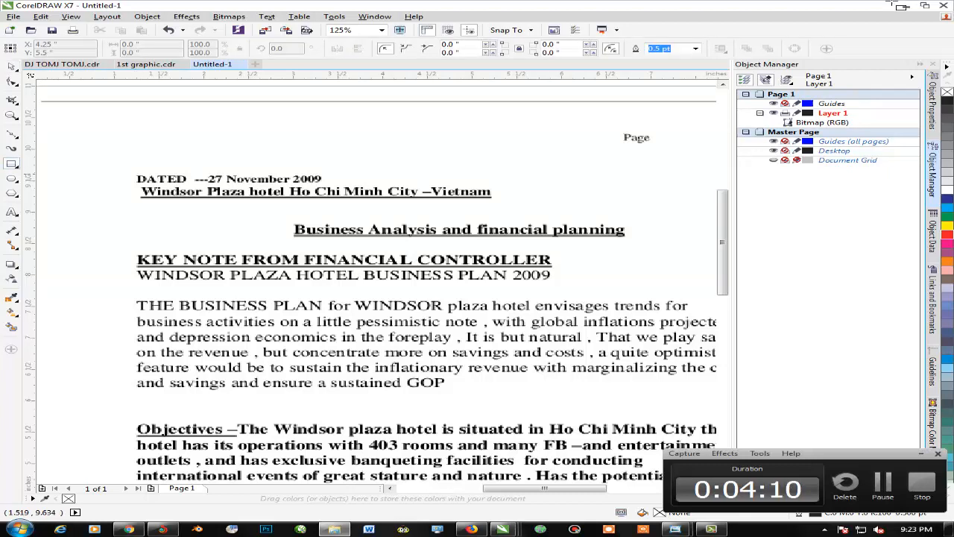
Cover the 27 November 2009 date beside DATED with a white-filled rectangle
left_click_drag(212, 179, 272, 185)
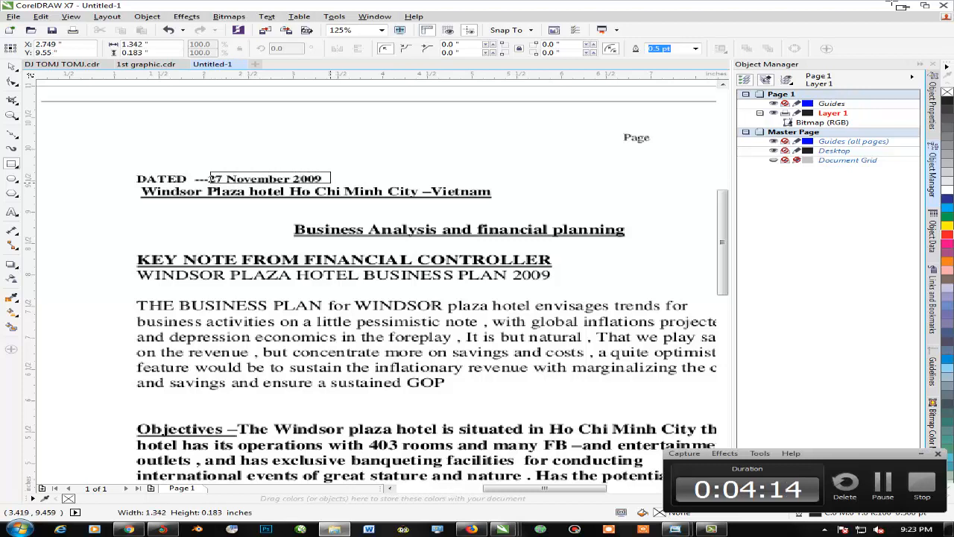
left_click(268, 178)
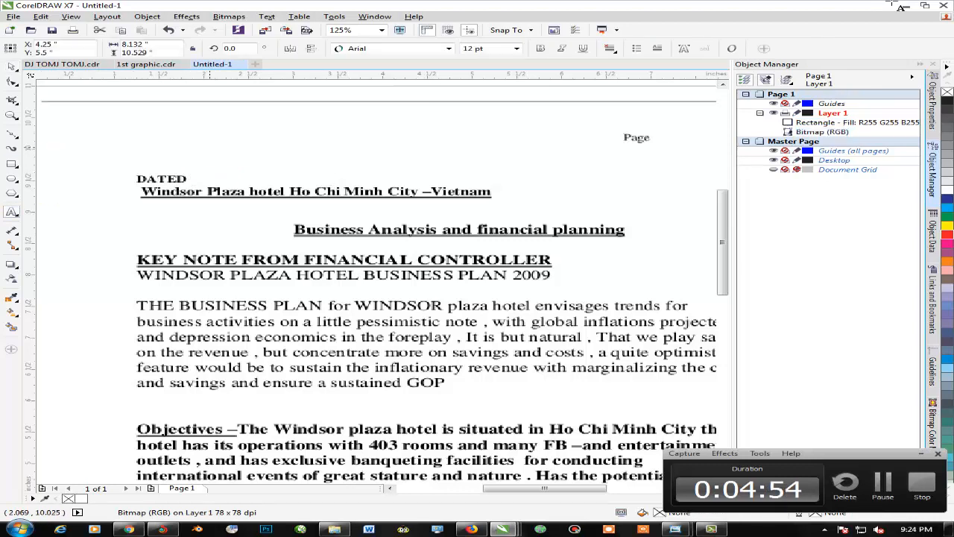
Type '--27 April 2018' as new text near the top of the page
left_click(210, 141)
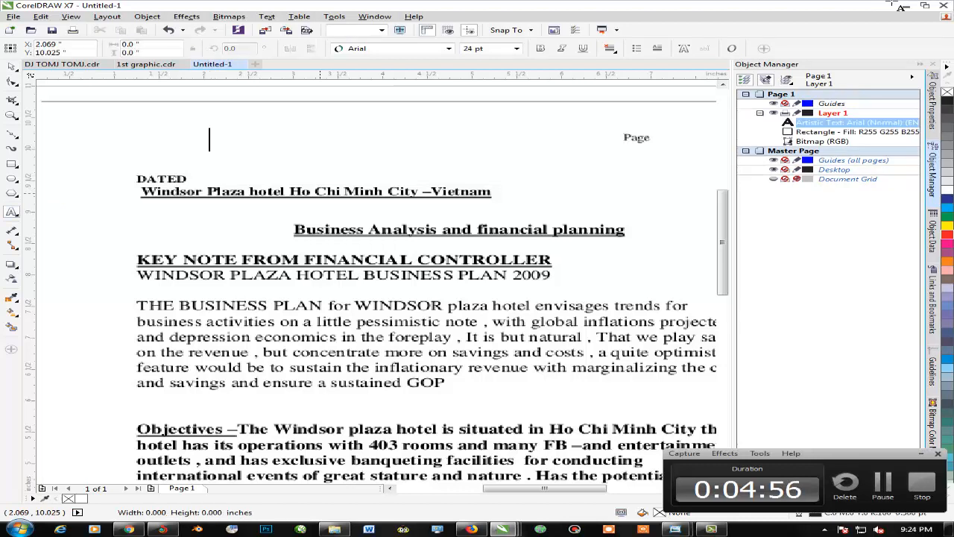
left_click(216, 139)
type("--27 April 2018")
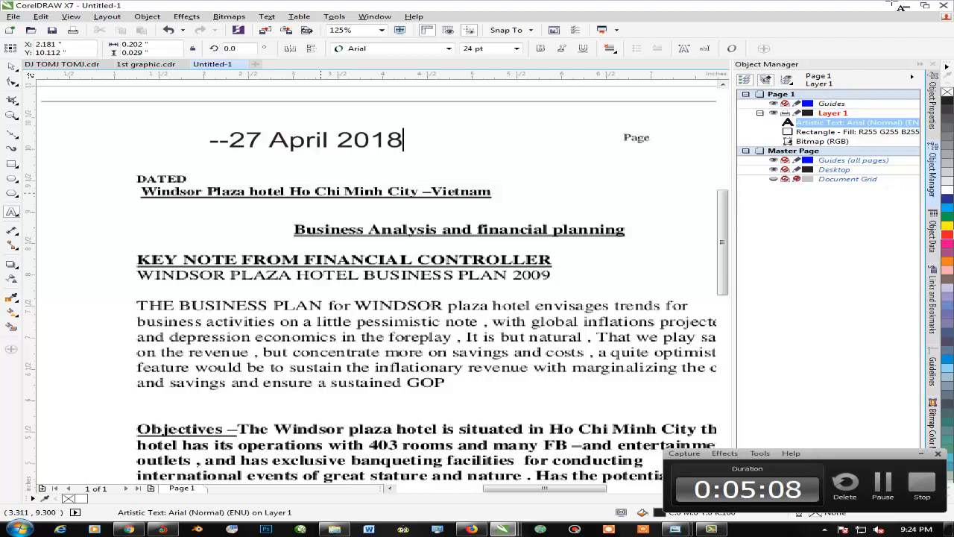
left_click(306, 140)
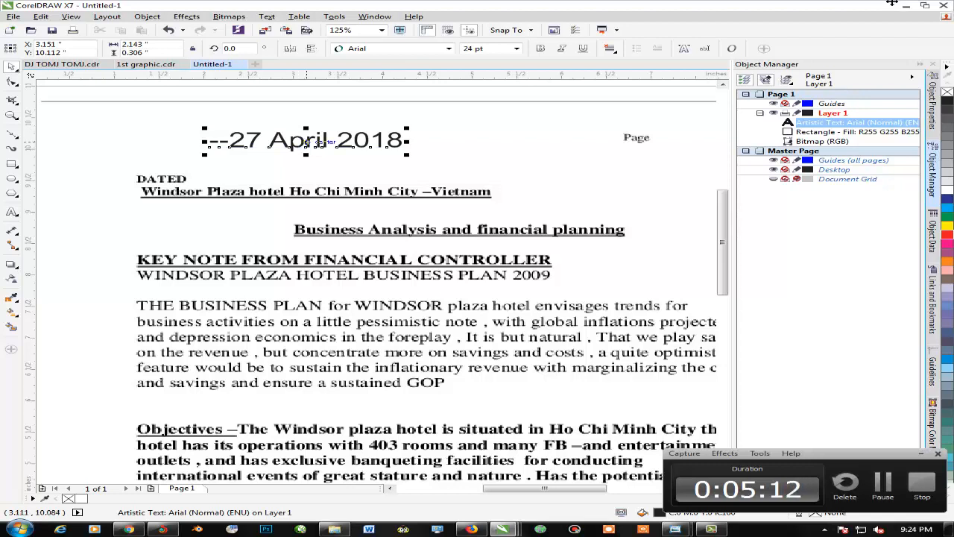
Move the new date beside DATED and set it to Times New Roman Bold
left_click_drag(306, 140, 306, 174)
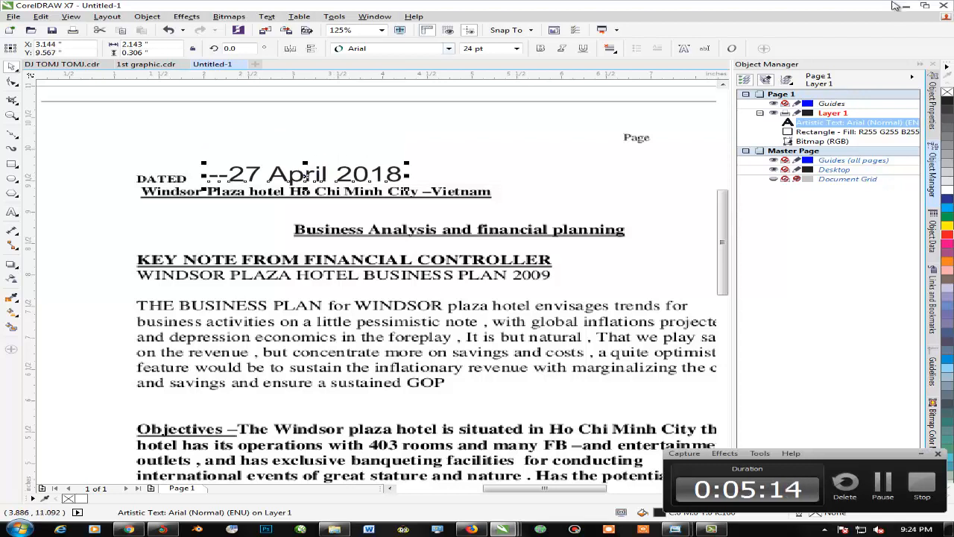
left_click(445, 48)
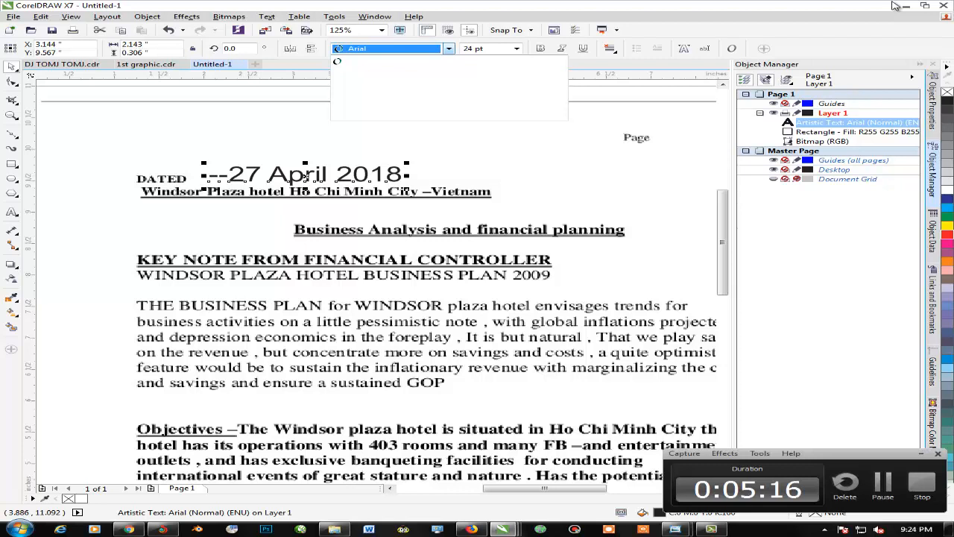
left_click(446, 48)
type("Tim")
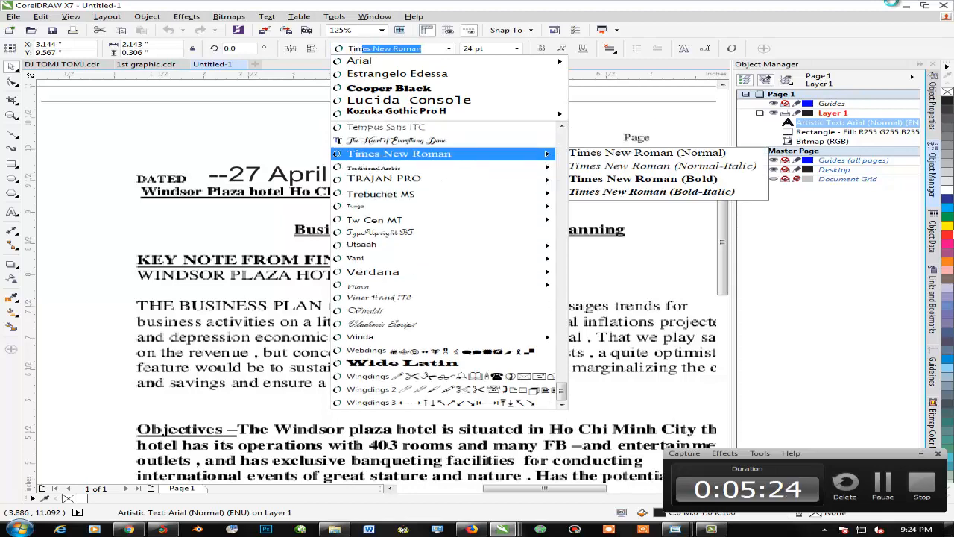
left_click(397, 153)
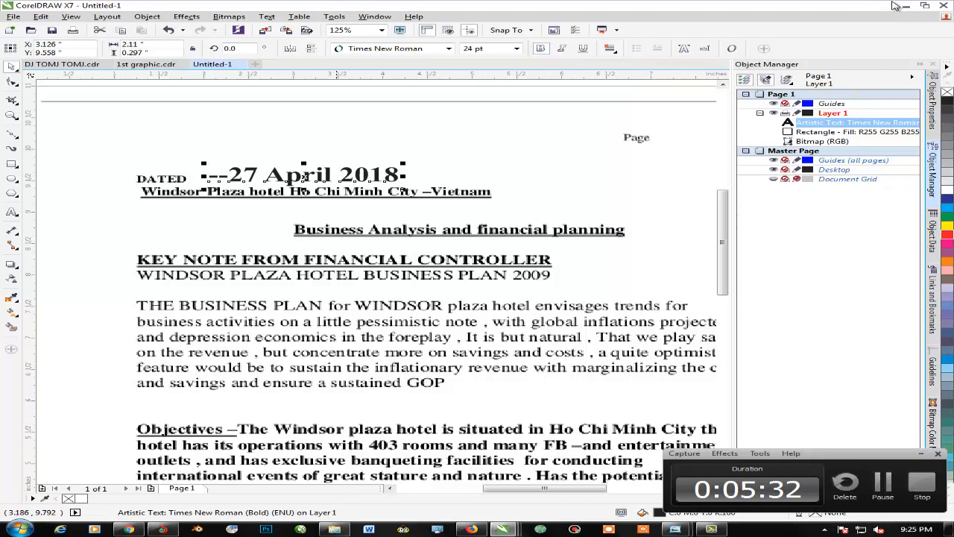
Set the date text size to 14 pt
left_click(514, 49)
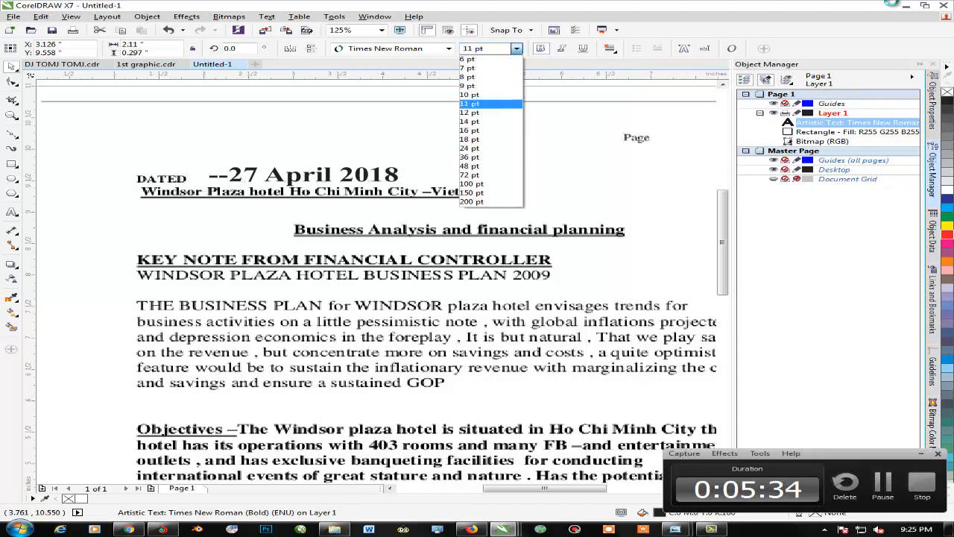
left_click(466, 95)
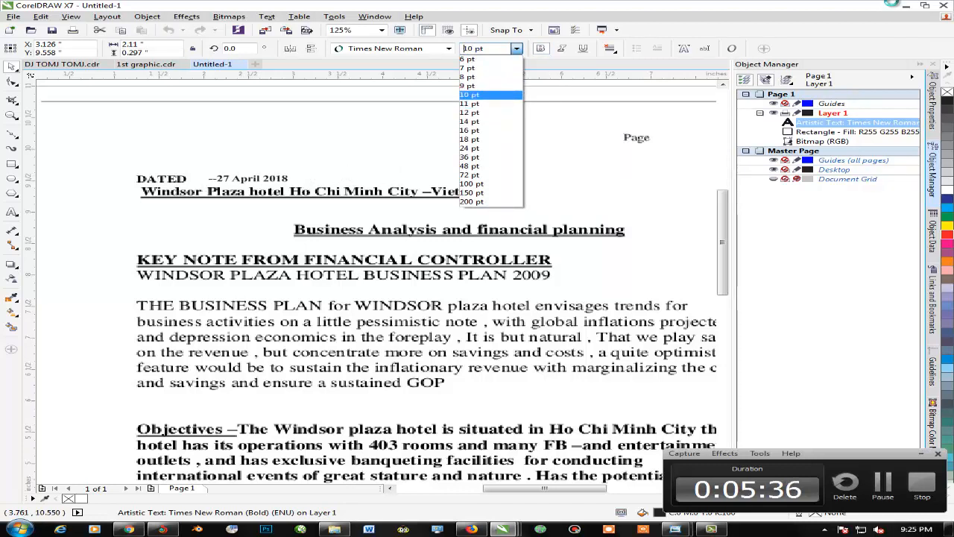
left_click(469, 112)
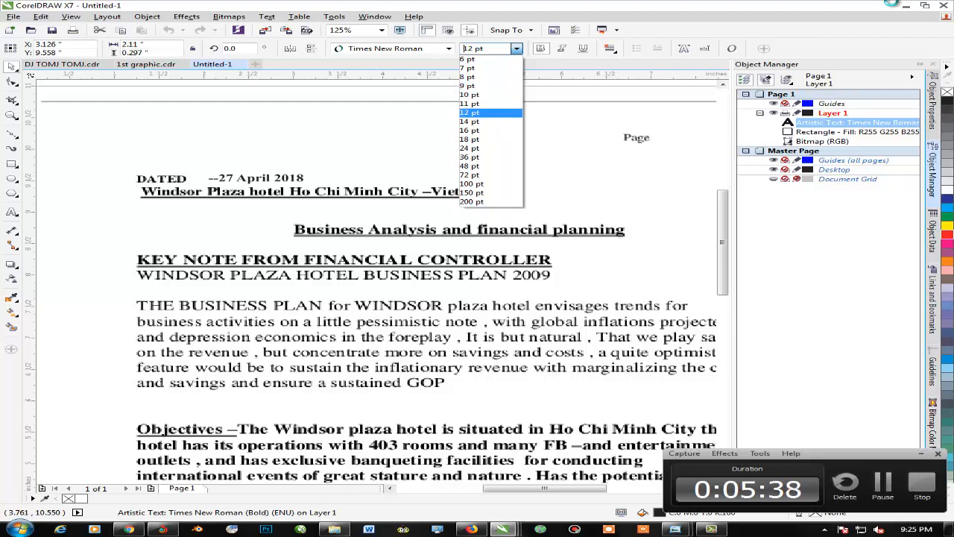
left_click(469, 131)
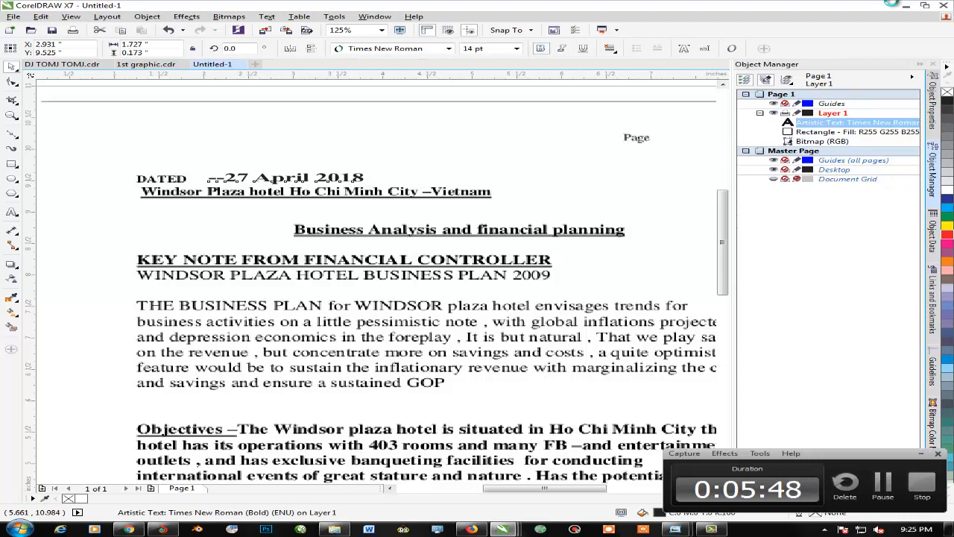
left_click(822, 141)
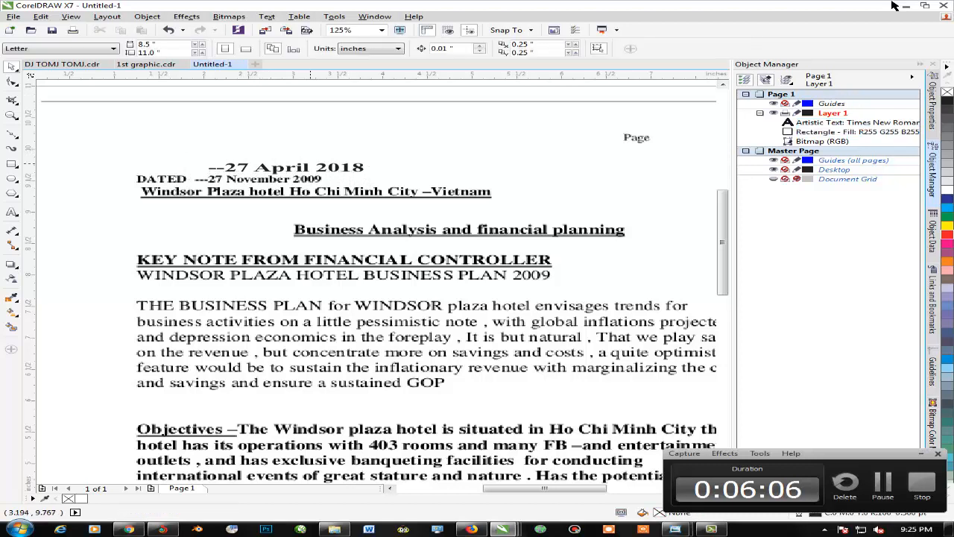
left_click(287, 167)
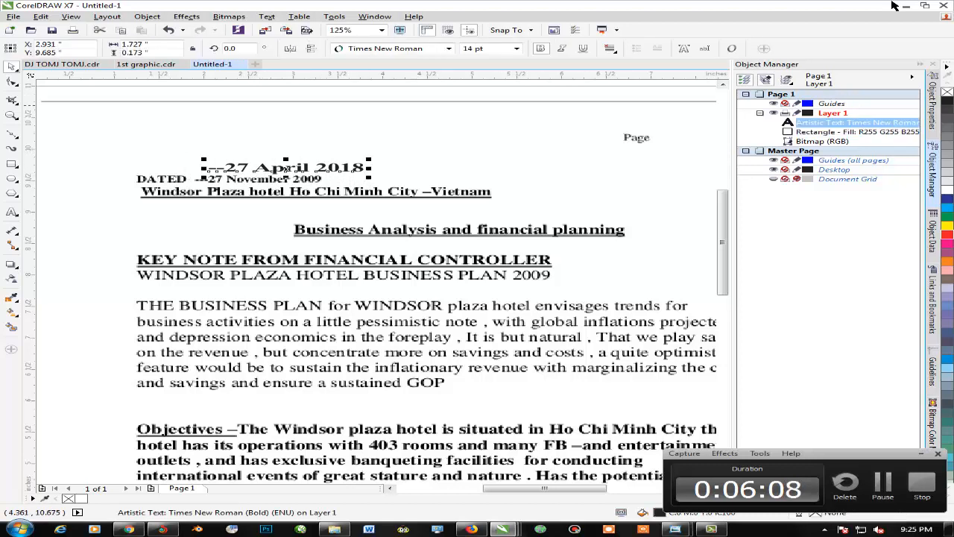
left_click(516, 48)
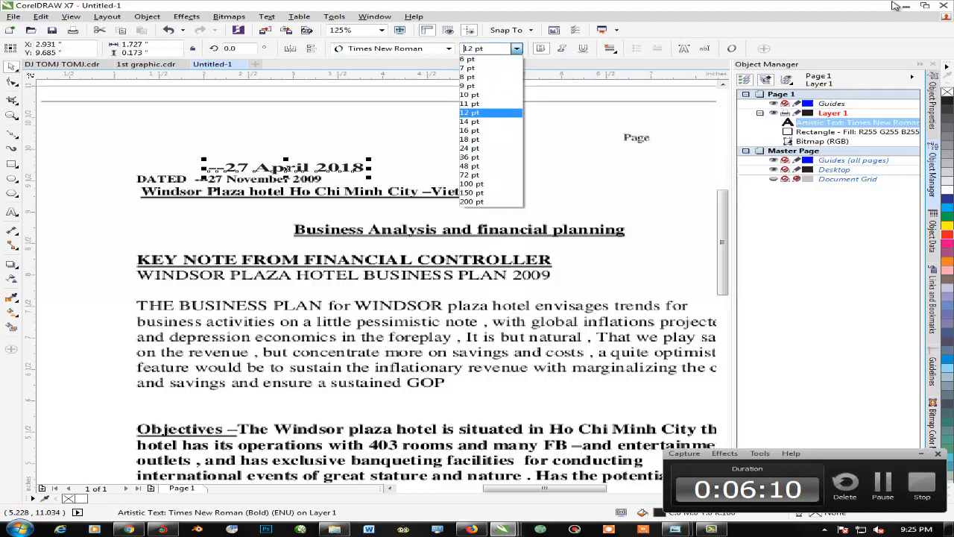
left_click(469, 121)
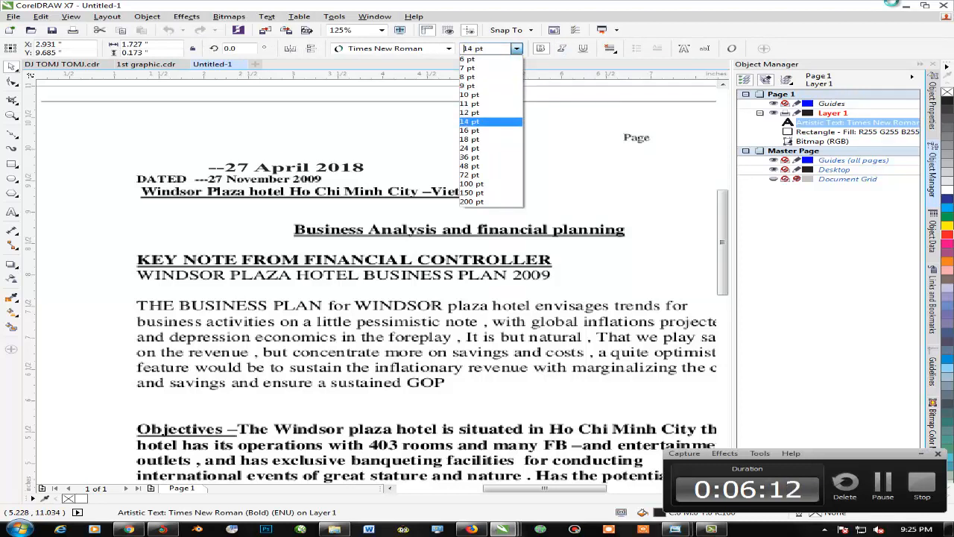
left_click(470, 112)
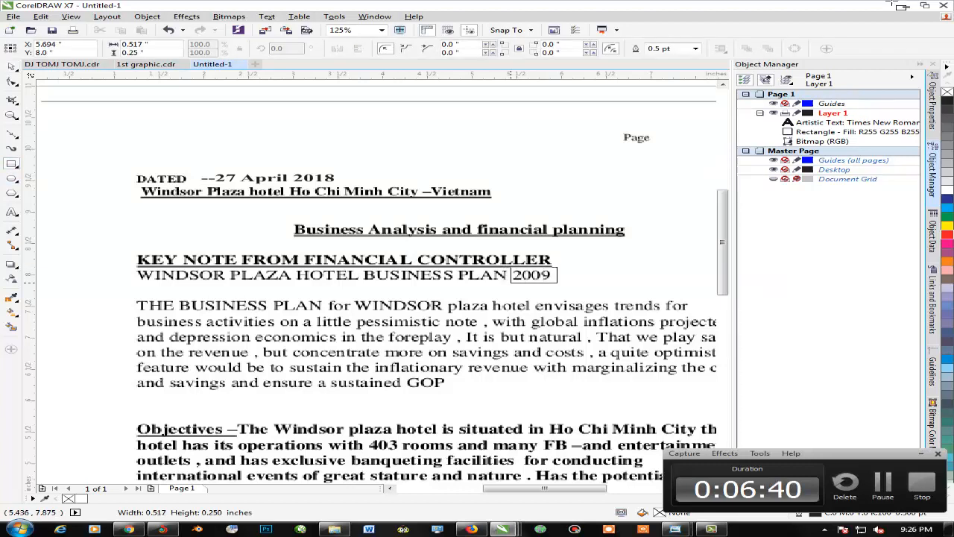
Finish the white box hiding 2009 and place new year text in the heading
left_click(532, 275)
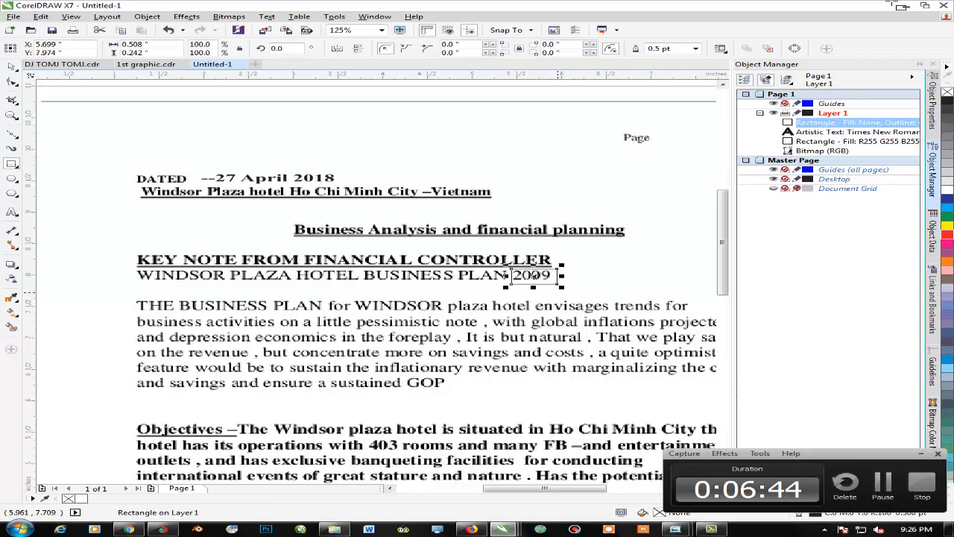
mouse_move(41, 225)
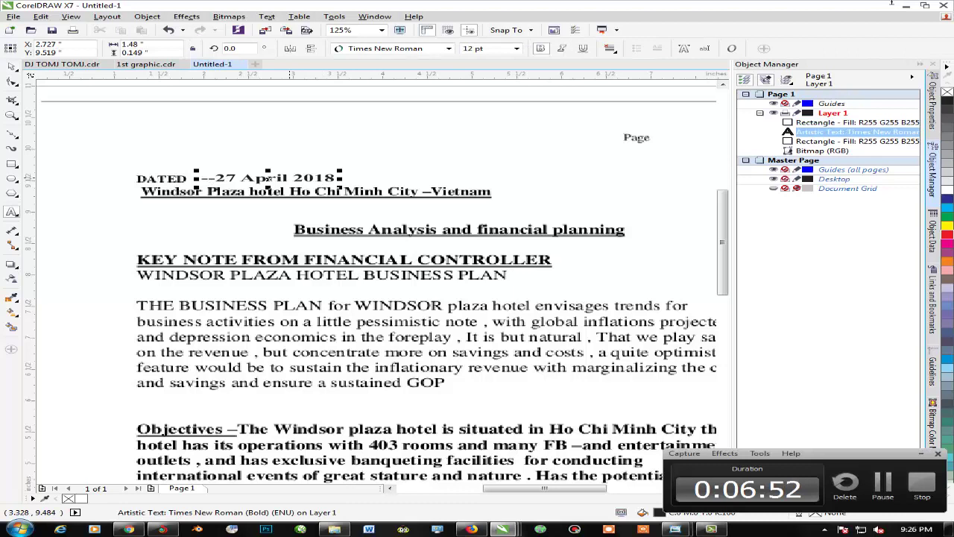
double_click(312, 177)
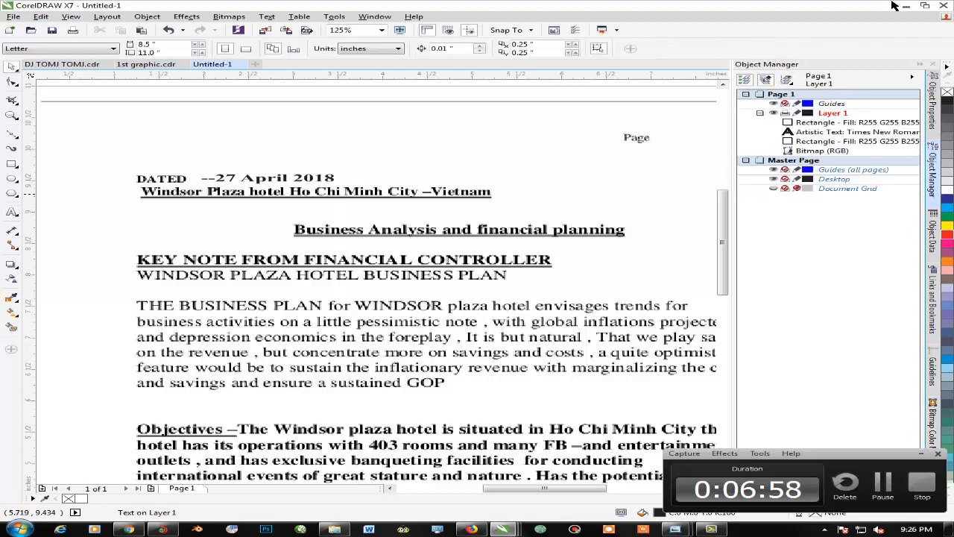
left_click(265, 178)
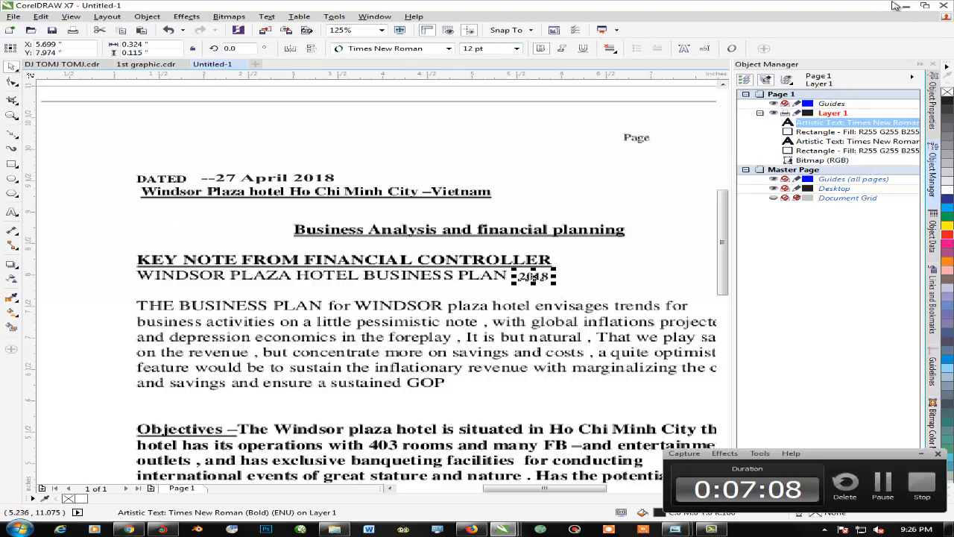
Set the 2018 year text to regular-weight Times New Roman at 14 pt
left_click(516, 49)
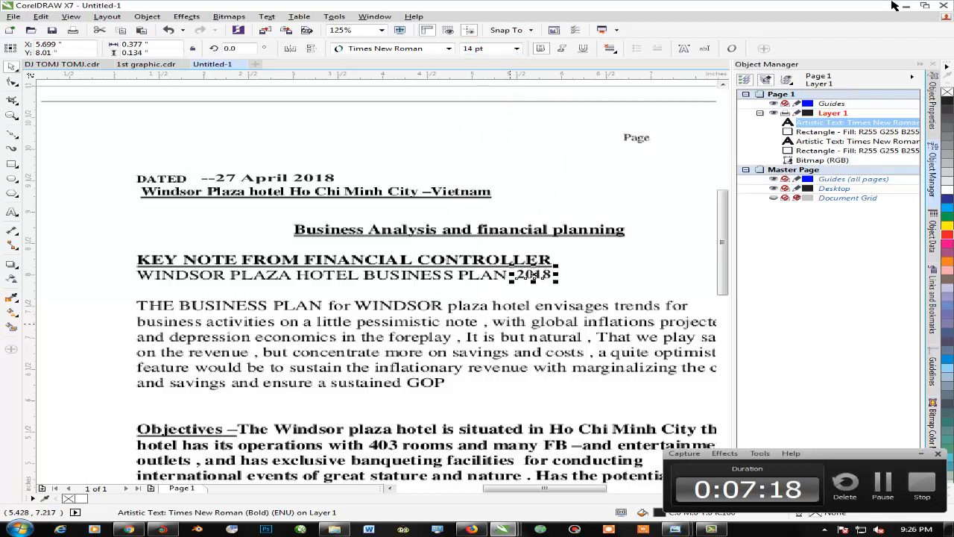
left_click(823, 160)
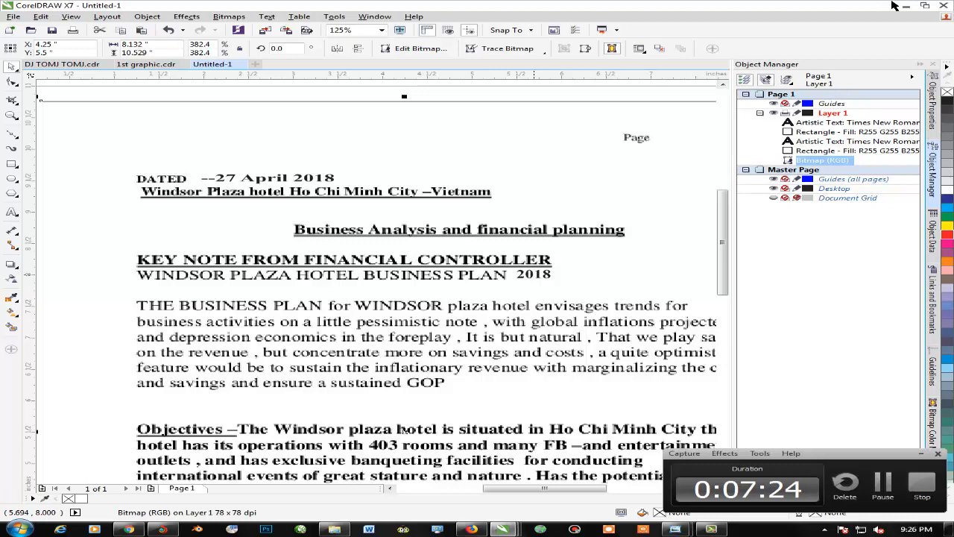
left_click(537, 274)
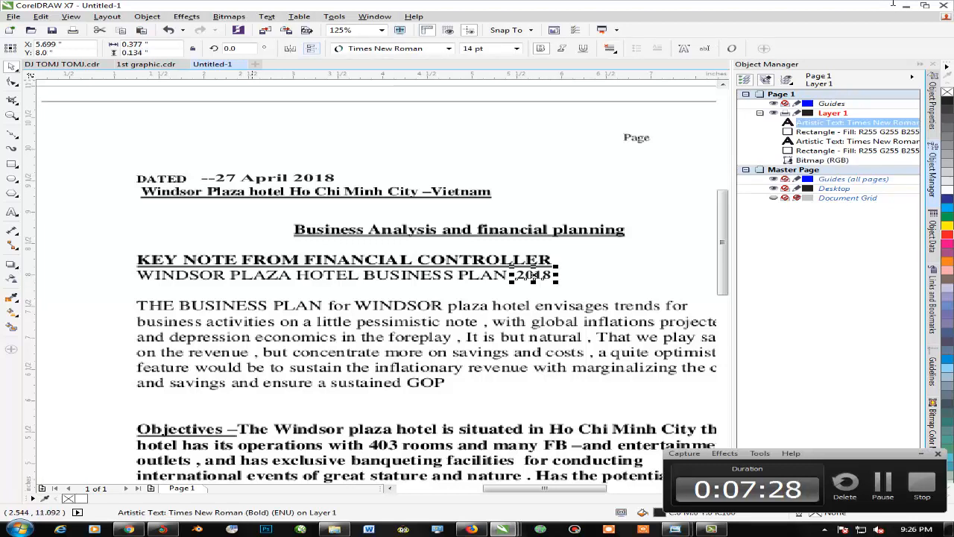
mouse_move(894, 6)
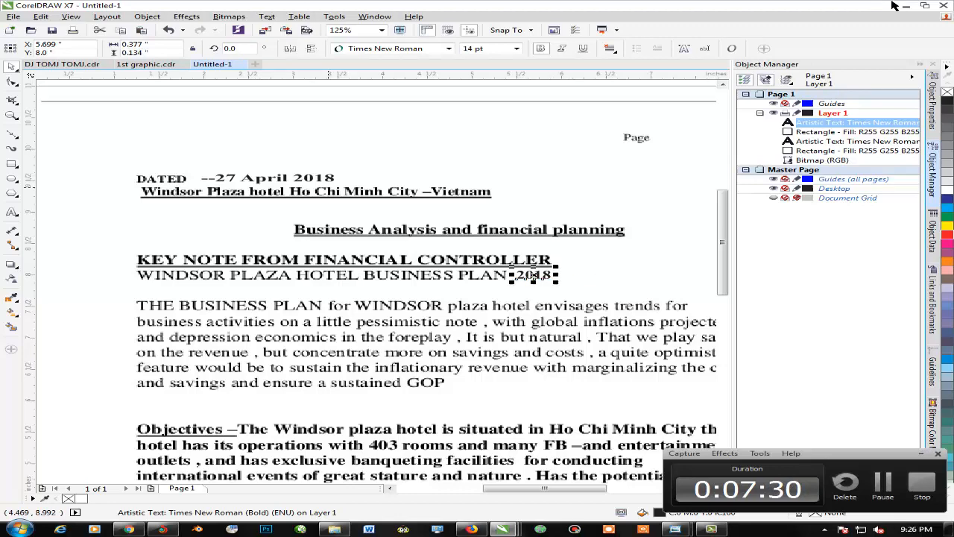
right_click(261, 178)
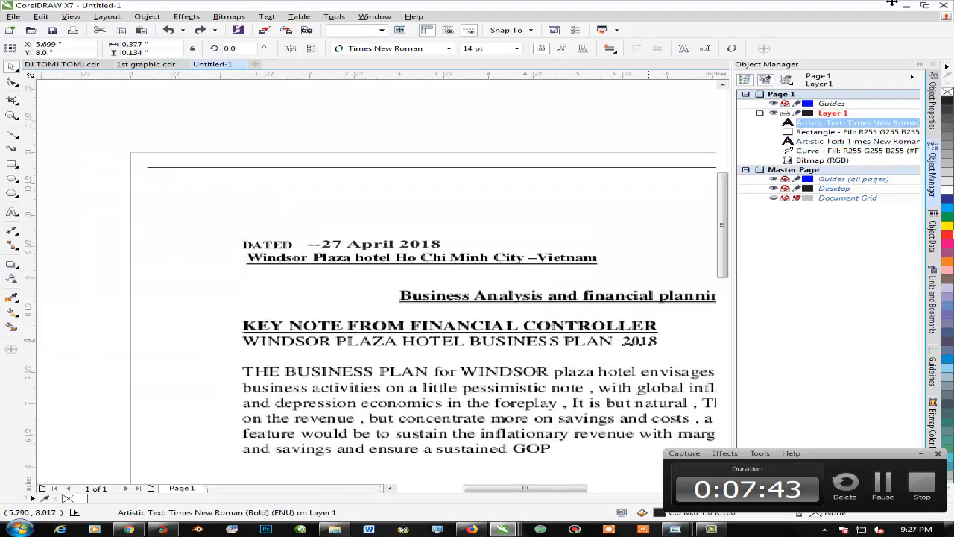
right_click(637, 341)
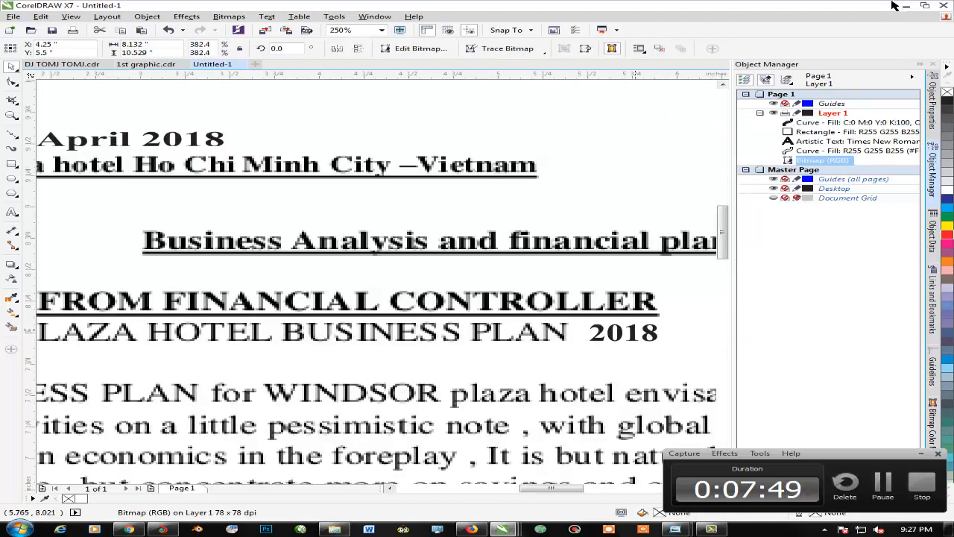
left_click(621, 332)
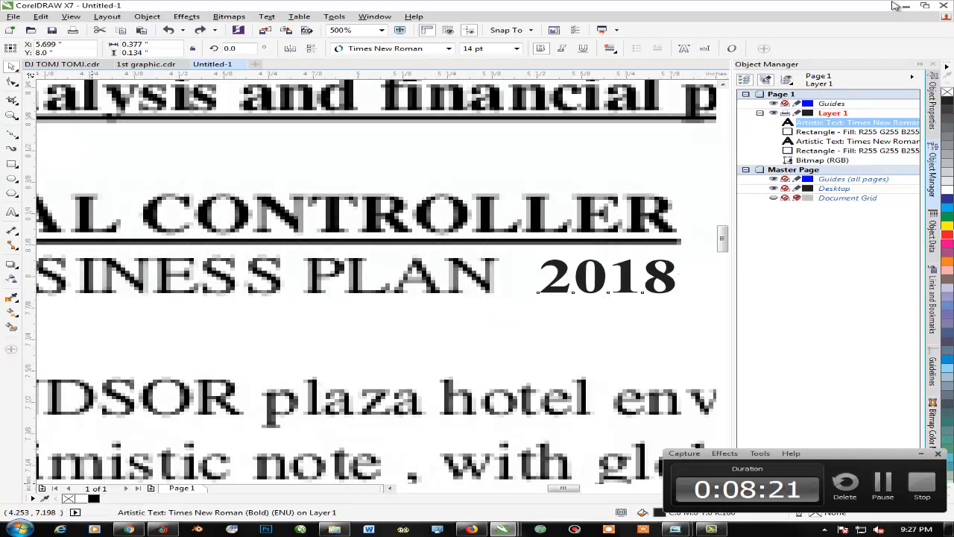
left_click(821, 159)
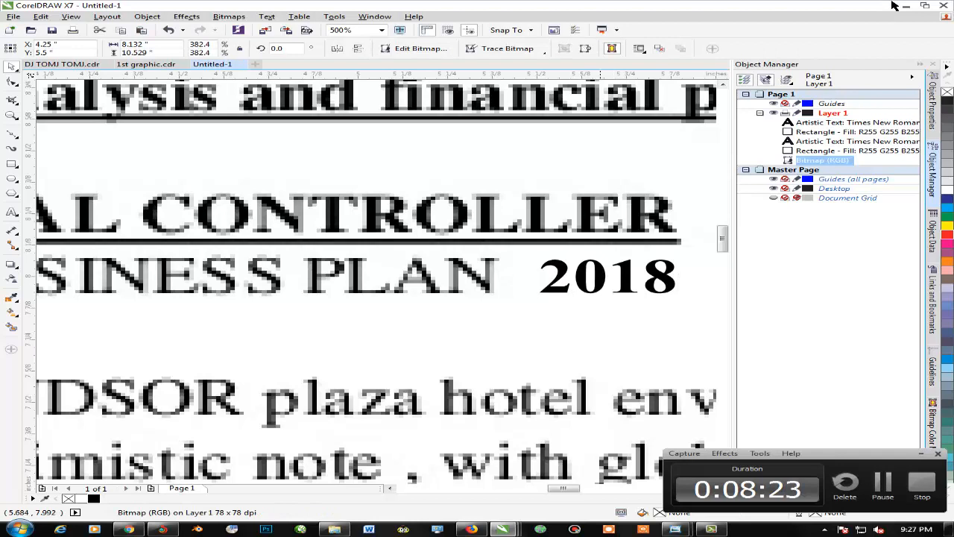
left_click(606, 275)
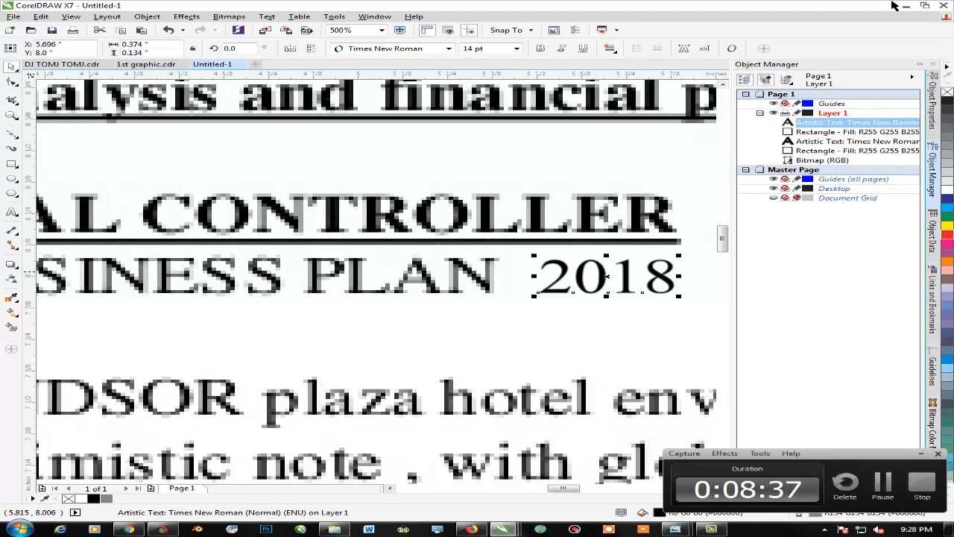
Convert the 2018 year text to curves
right_click(608, 276)
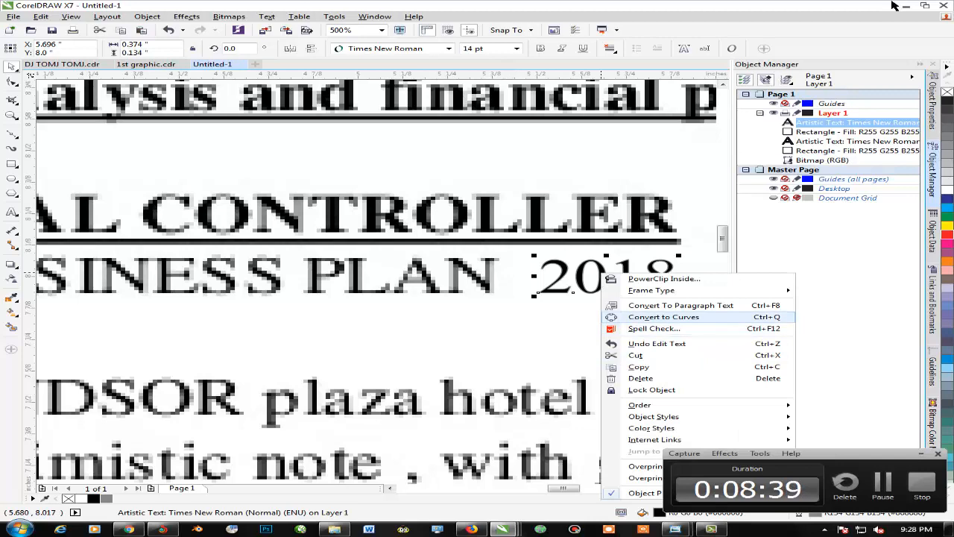
left_click(663, 316)
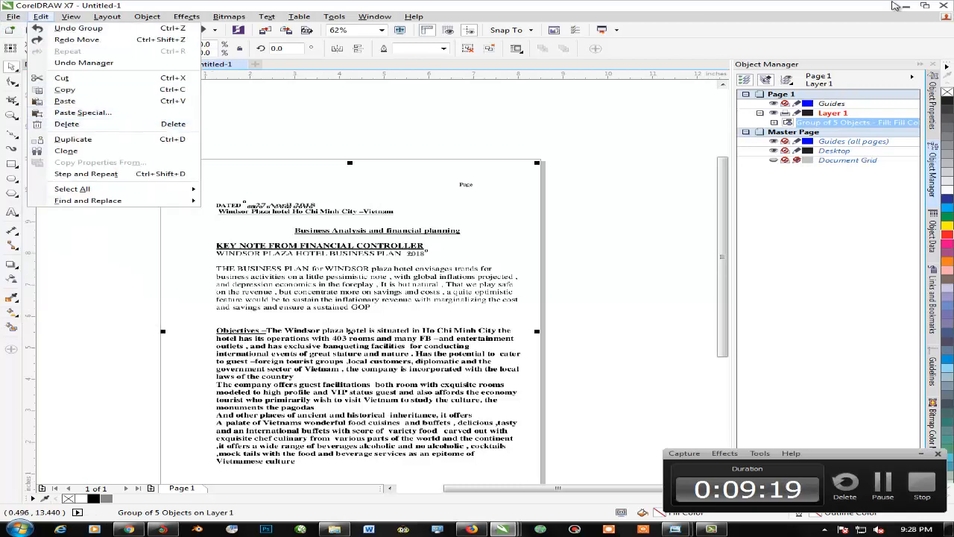
Export to the DOCUSS folder with the file name NEW EDIT
left_click(13, 12)
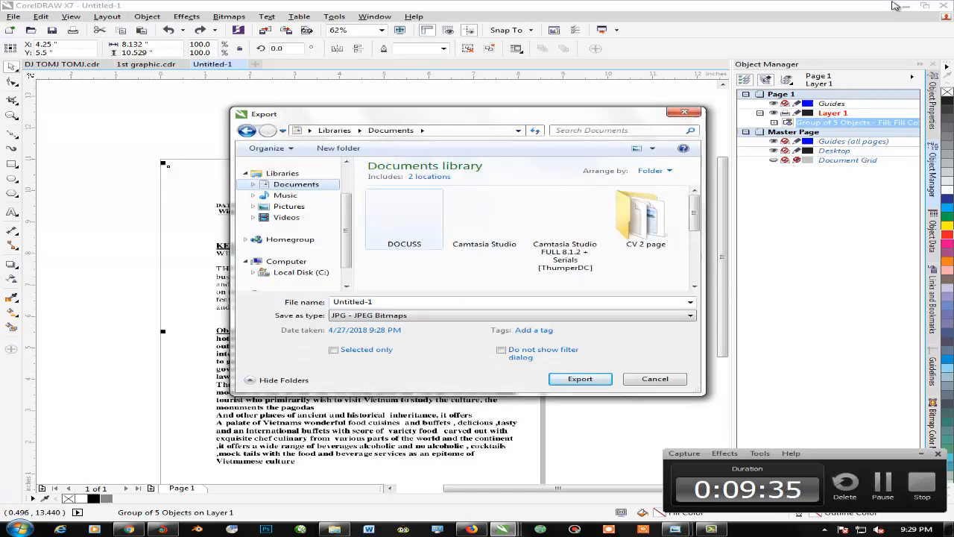
double_click(404, 216)
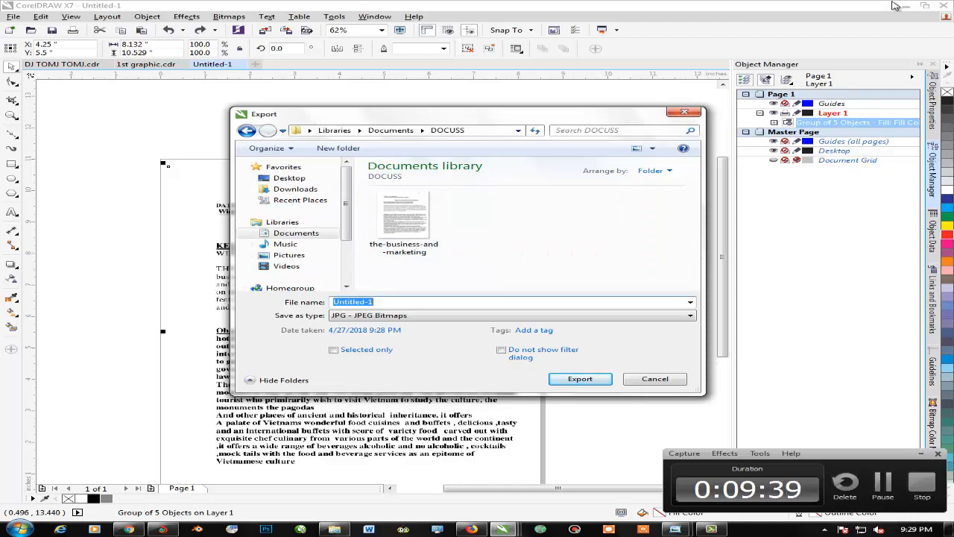
type("NEW ED")
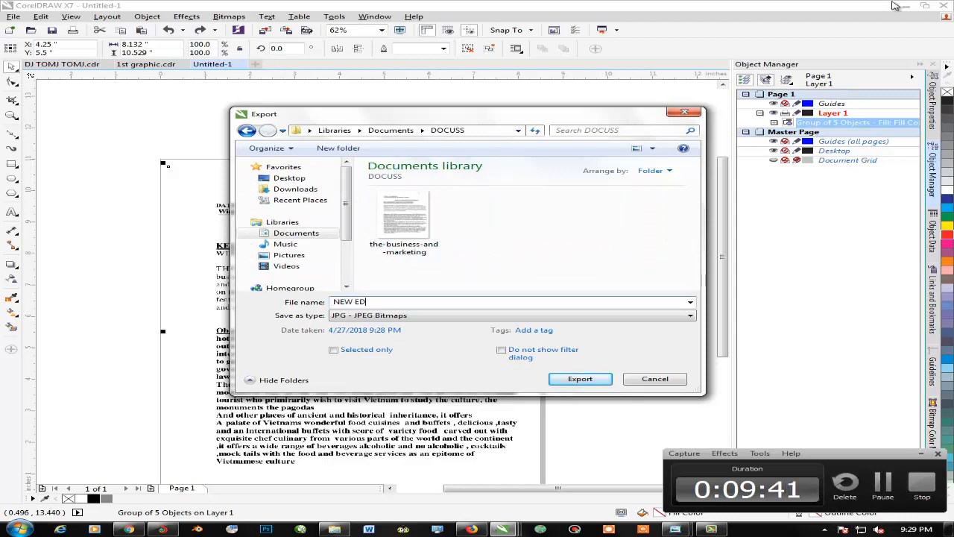
type("IT")
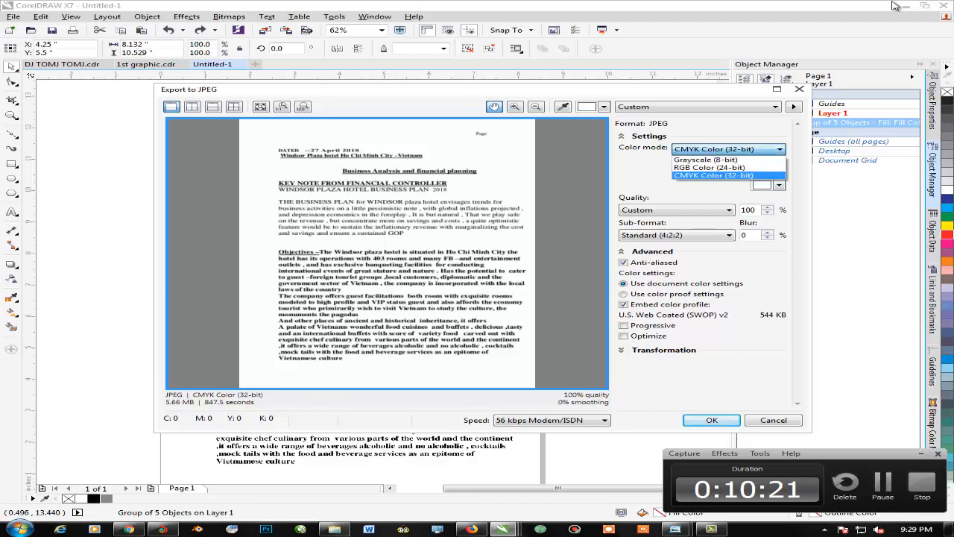
mouse_move(711, 167)
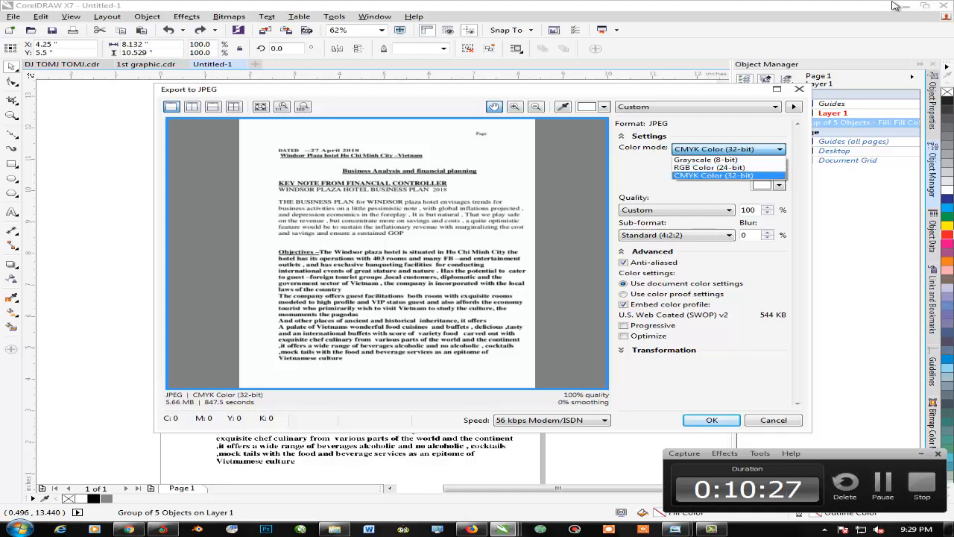
Export NEW EDIT as a JPEG in CMYK colour at Medium quality
left_click(728, 175)
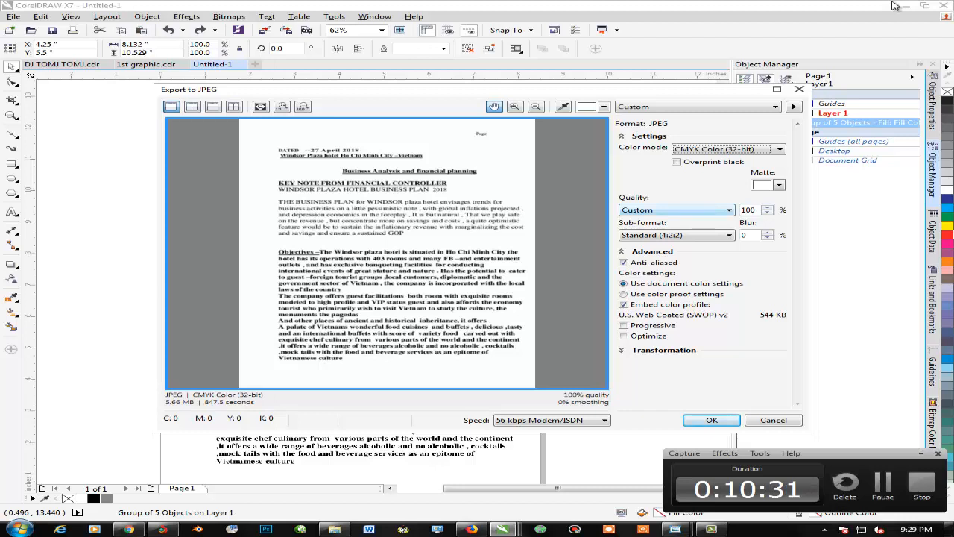
left_click(715, 209)
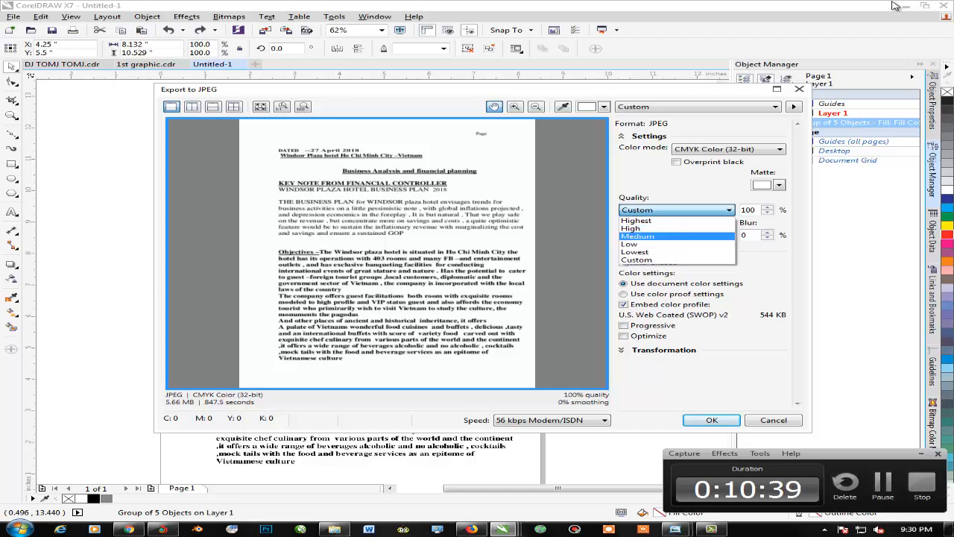
left_click(637, 236)
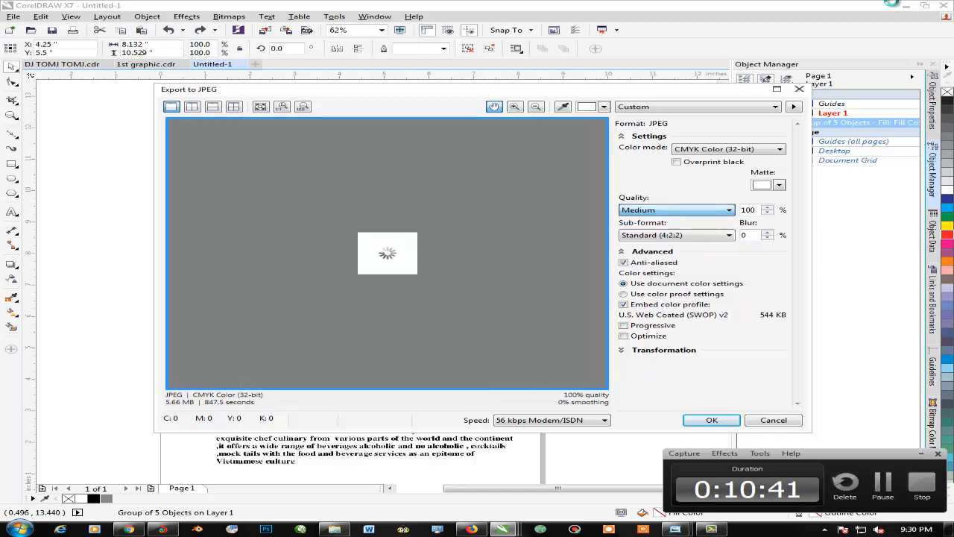
left_click(768, 214)
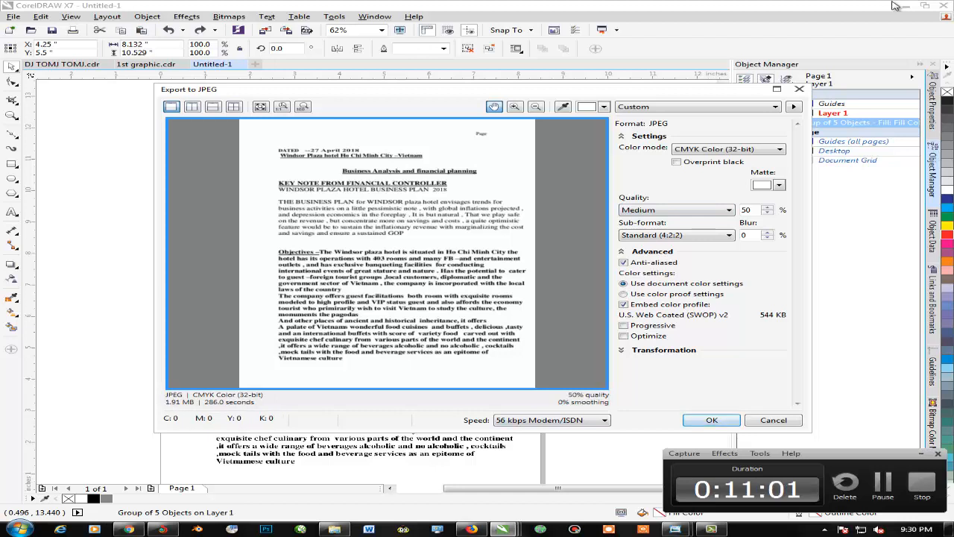
left_click(773, 420)
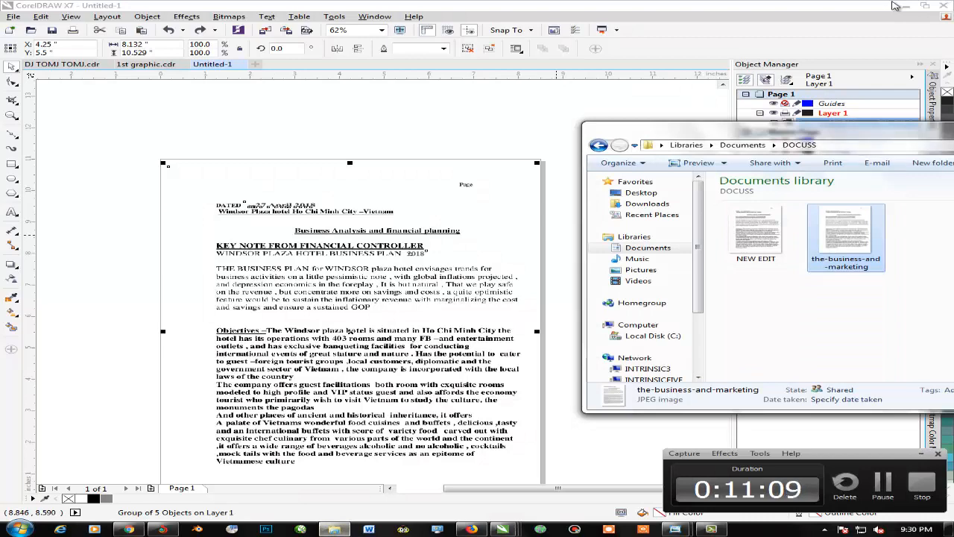
Bring up the context menu for the exported NEW EDIT image to preview it
right_click(630, 250)
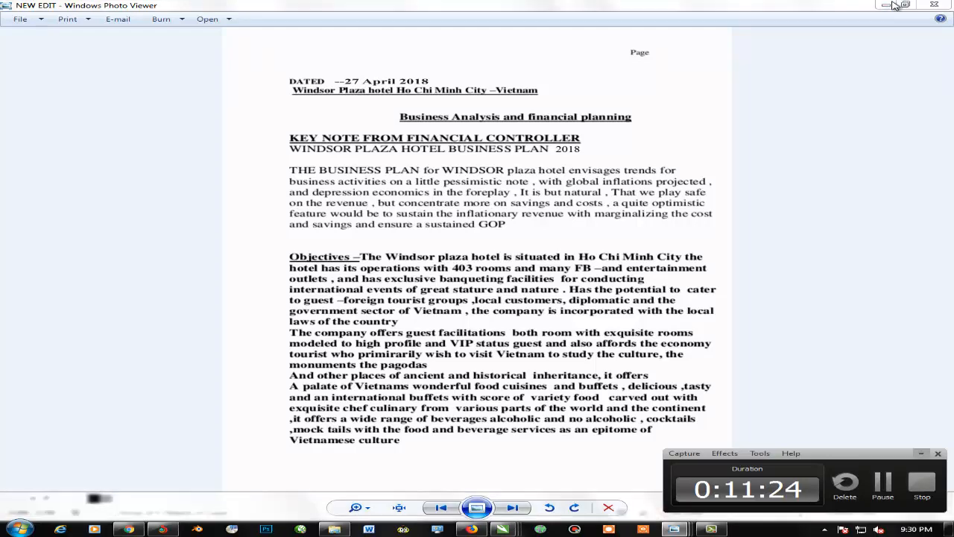
Advance to the original 27 November 2009 business-and-marketing scan
left_click(517, 507)
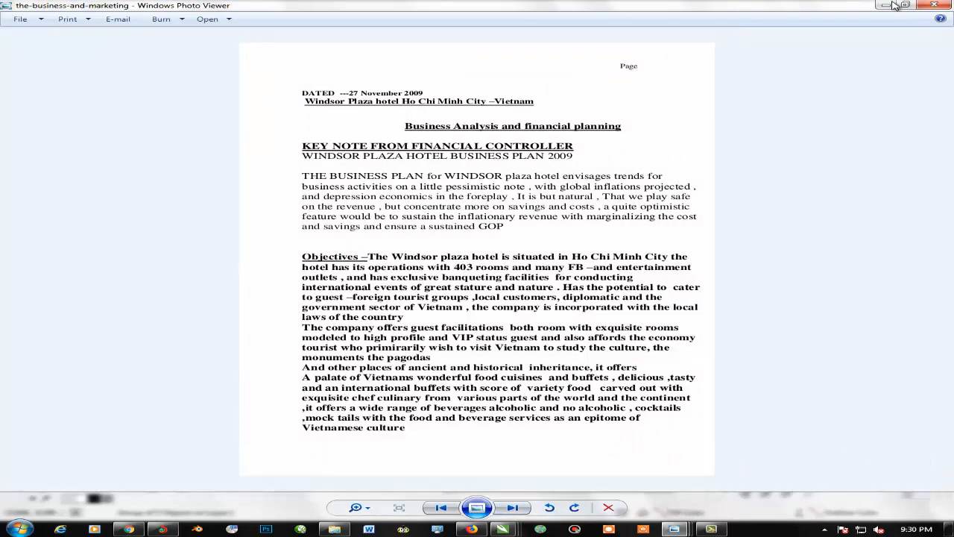